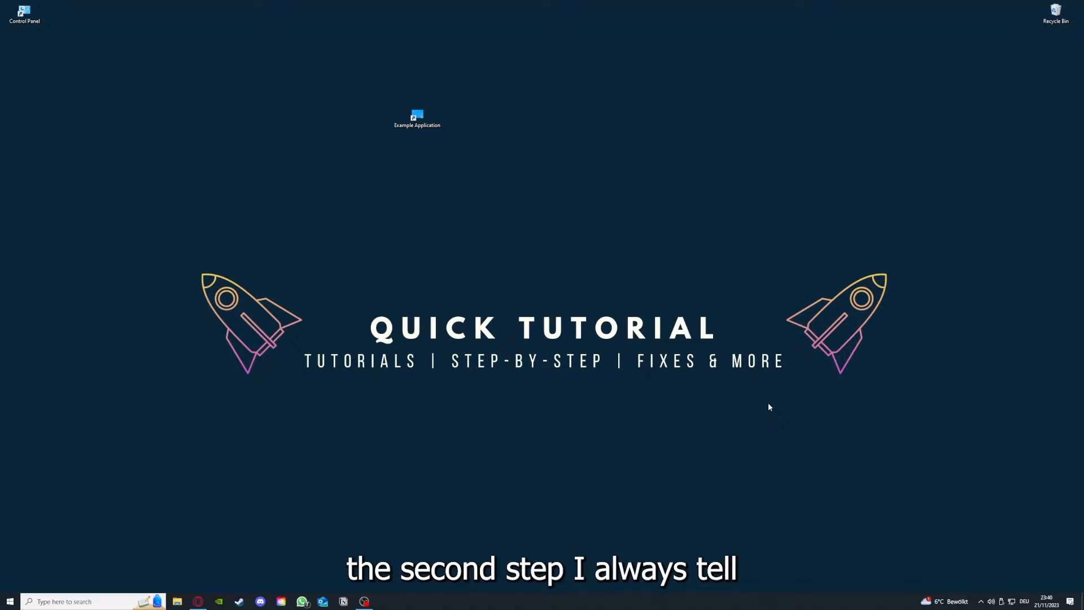
Close the Desktop folder's File Explorer window to return to the desktop.
left_click(416, 116)
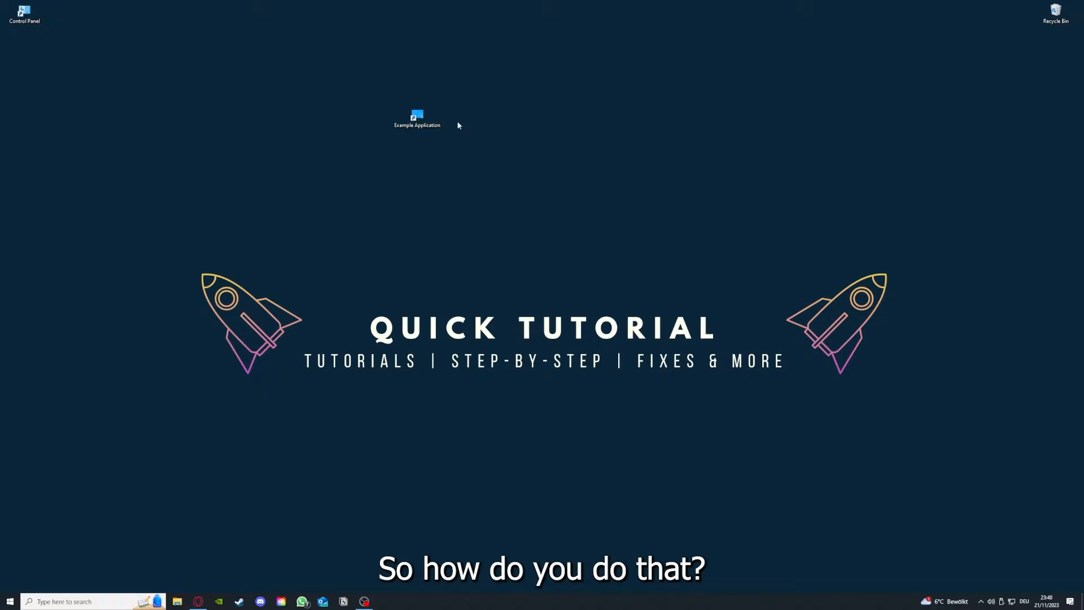
mouse_move(554, 158)
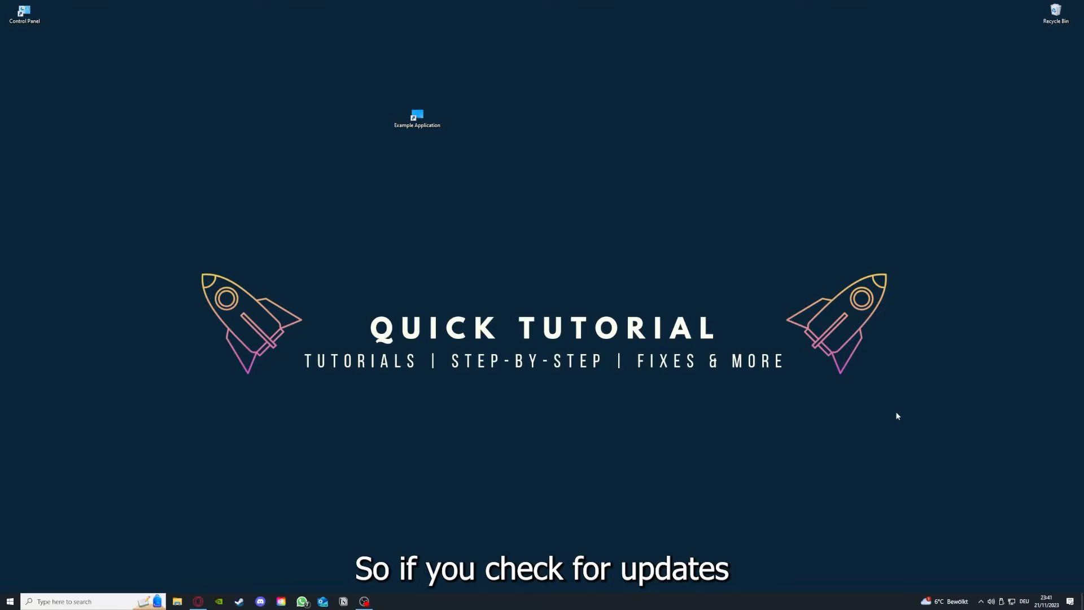
mouse_move(351, 92)
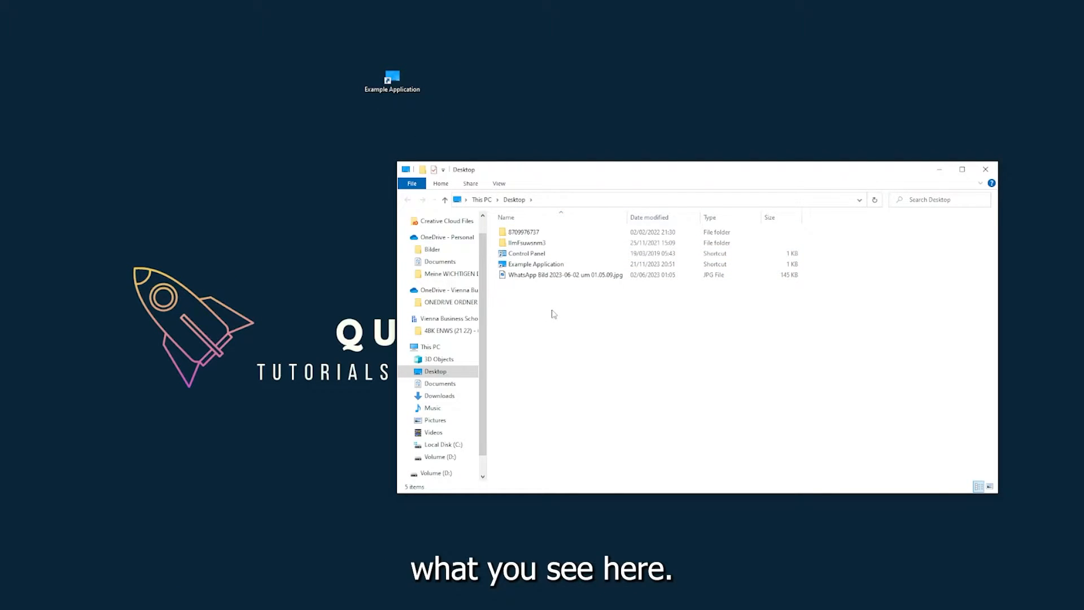
mouse_move(881, 190)
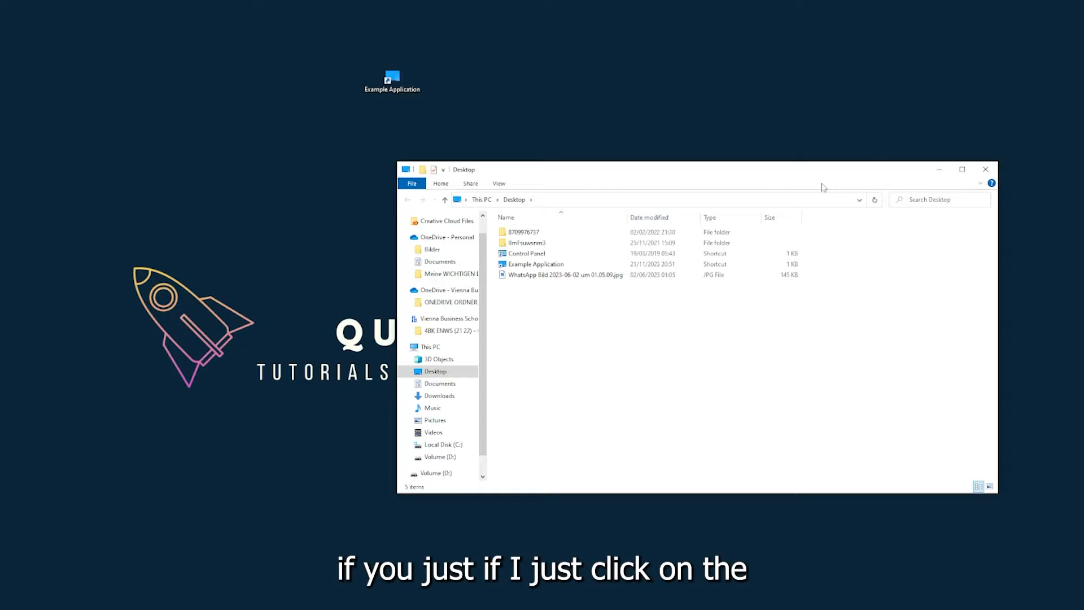
mouse_move(984, 169)
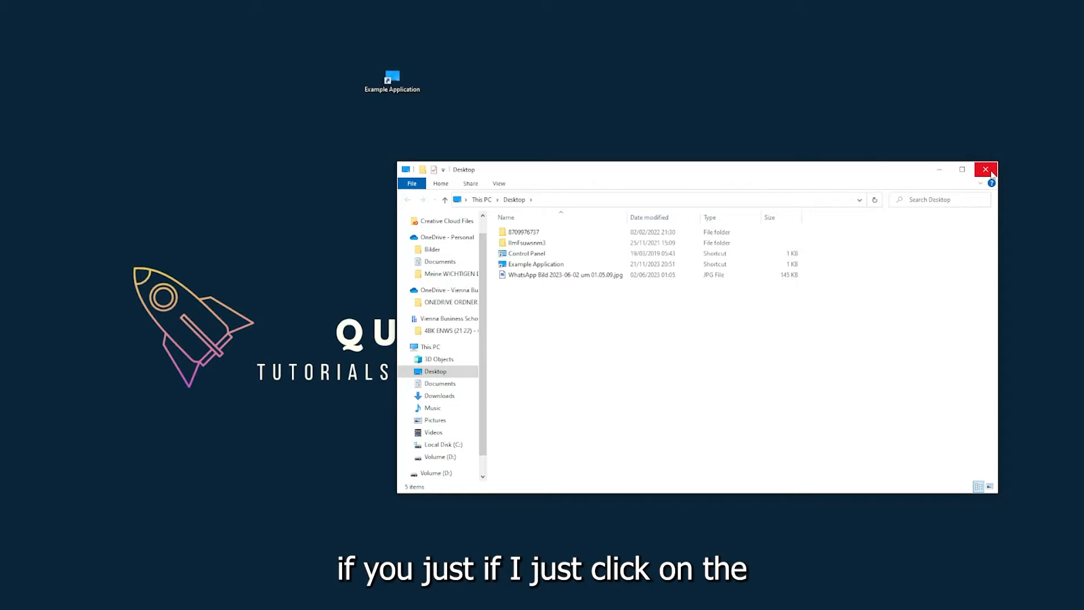
mouse_move(986, 170)
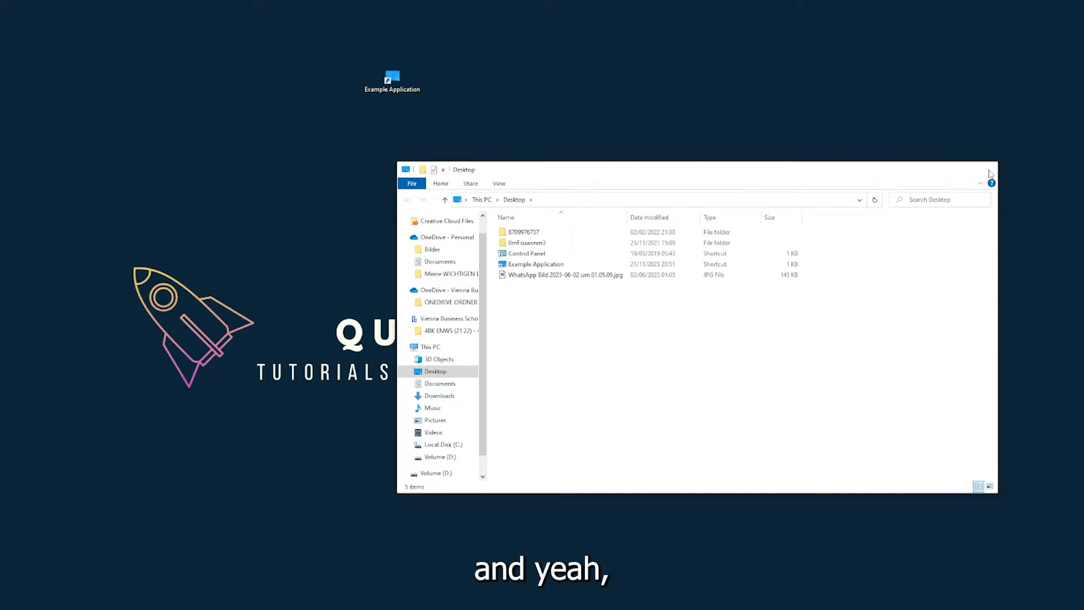
left_click(988, 173)
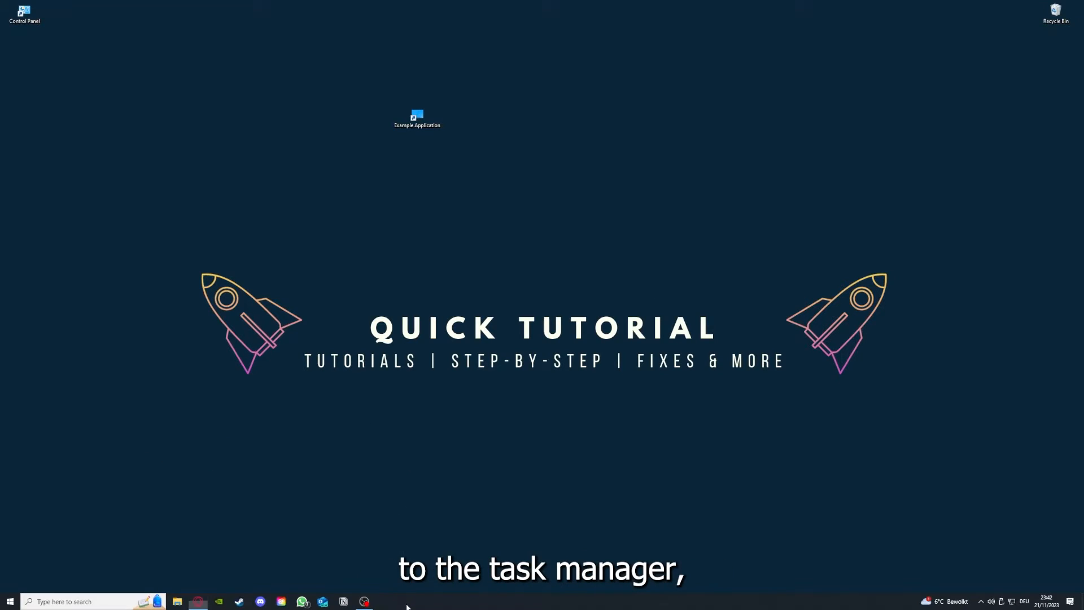
Launch Task Manager from the taskbar and end its own Task Manager app entry.
right_click(412, 605)
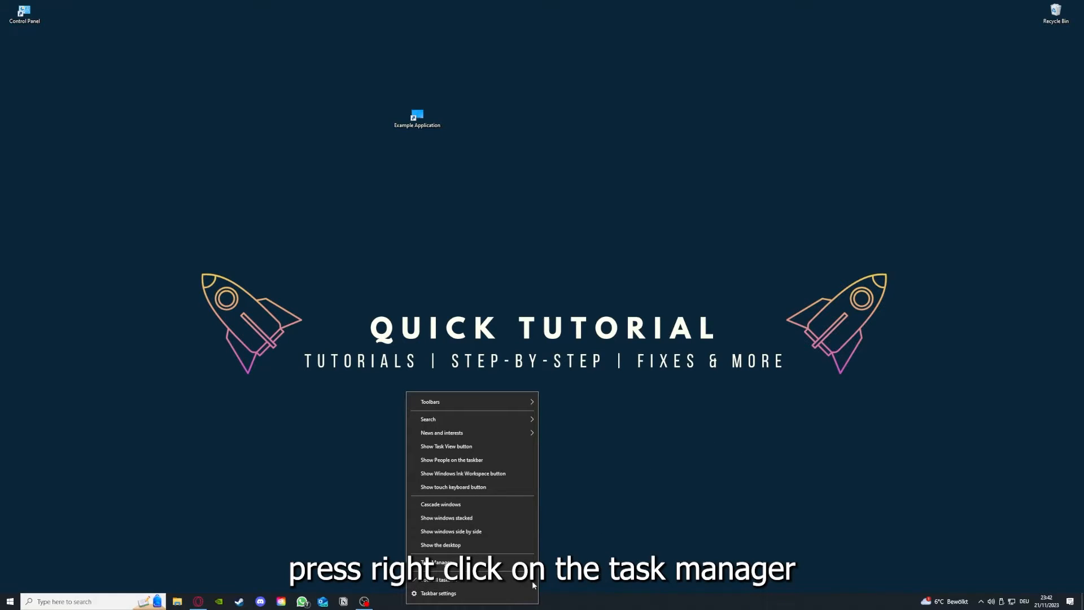
left_click(435, 576)
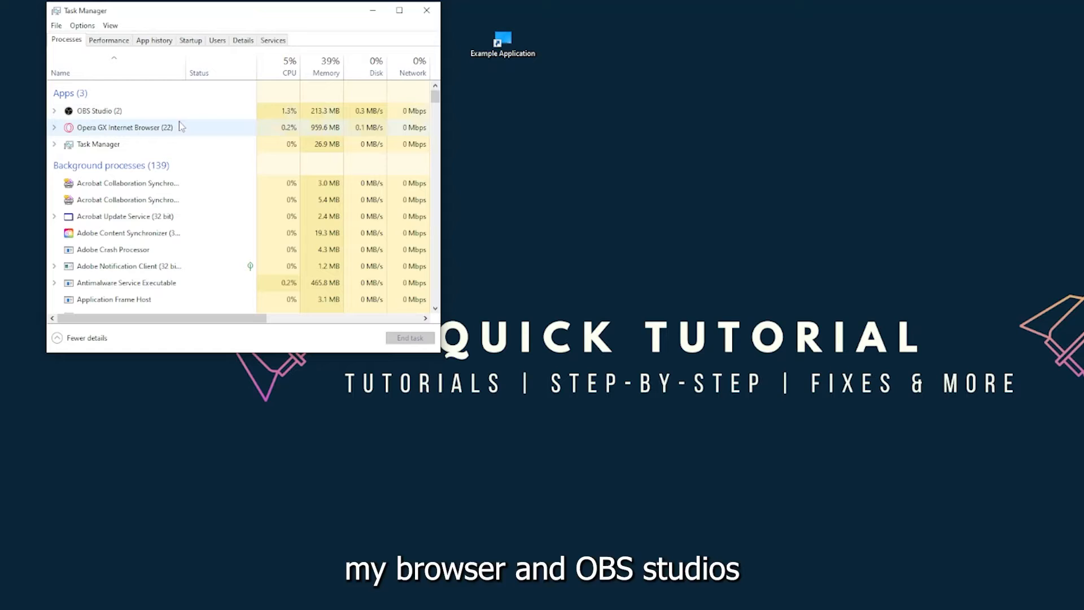
left_click(96, 144)
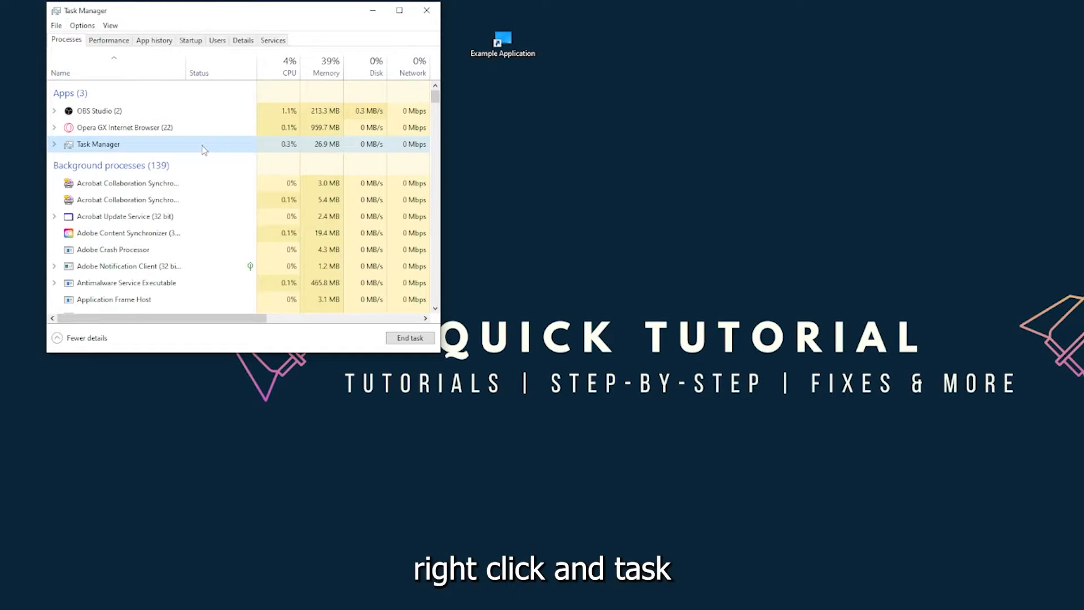
mouse_move(395, 344)
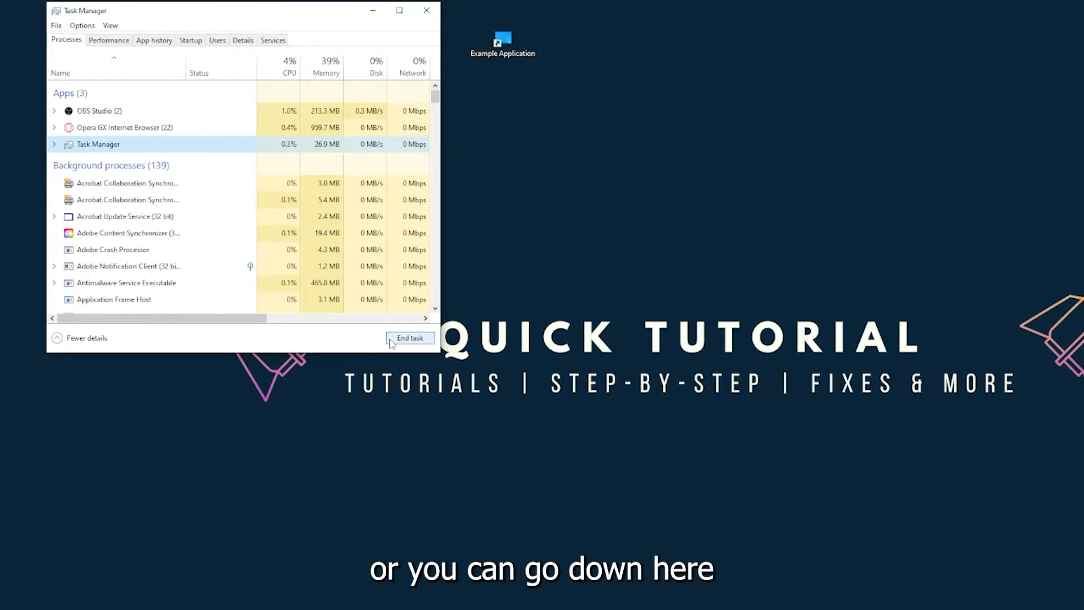
left_click(410, 337)
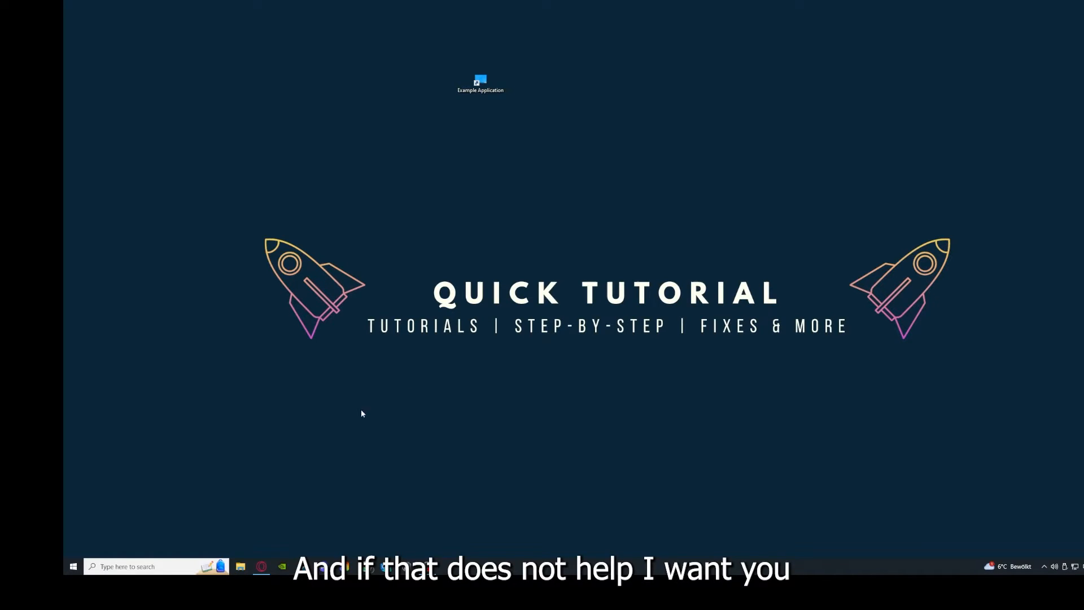
mouse_move(334, 307)
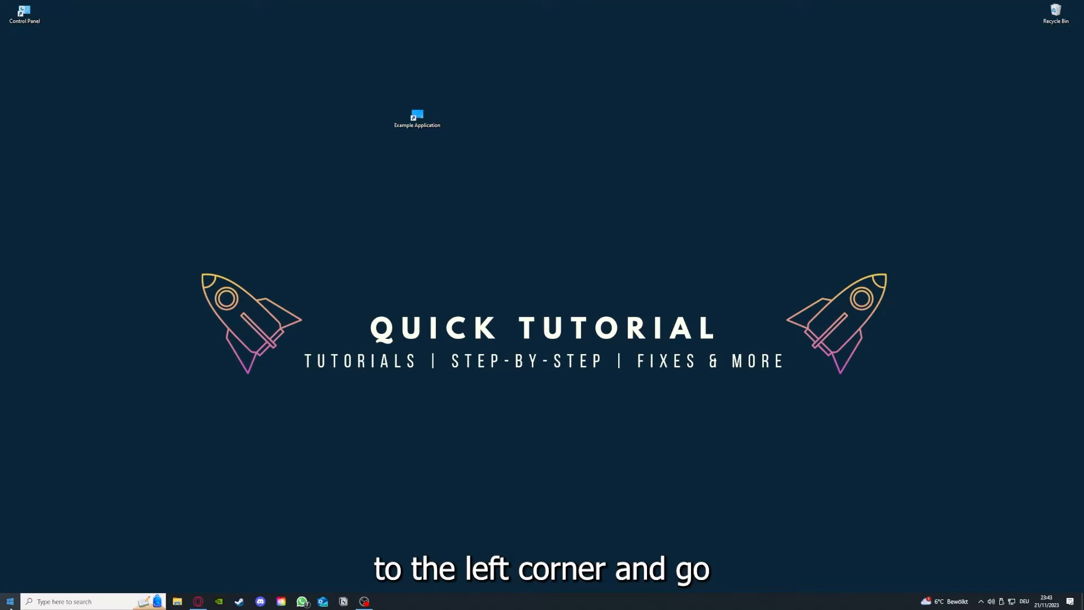
left_click(10, 601)
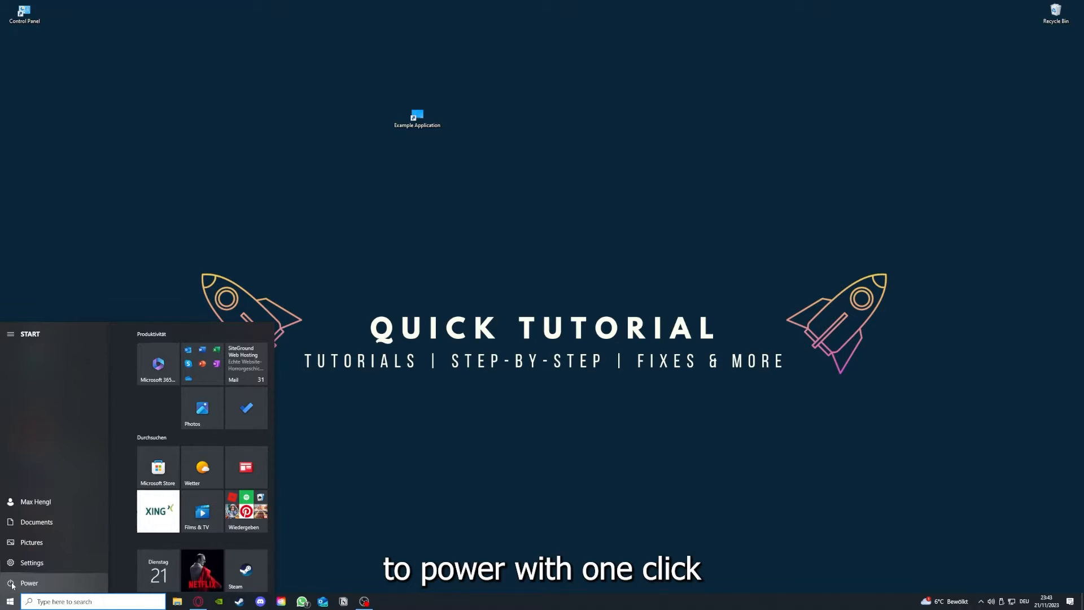
left_click(10, 583)
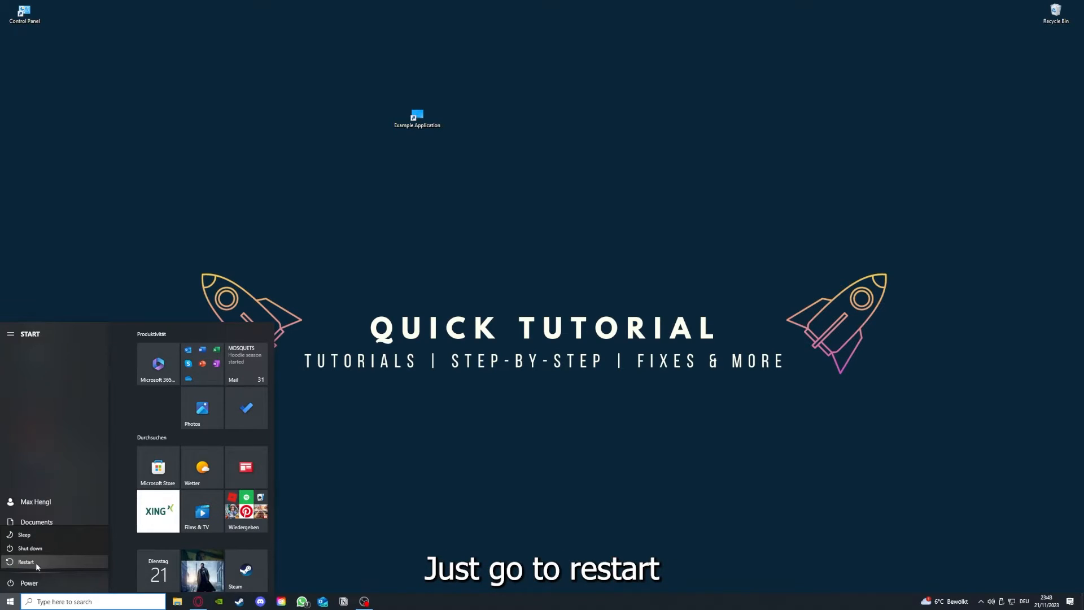
mouse_move(39, 548)
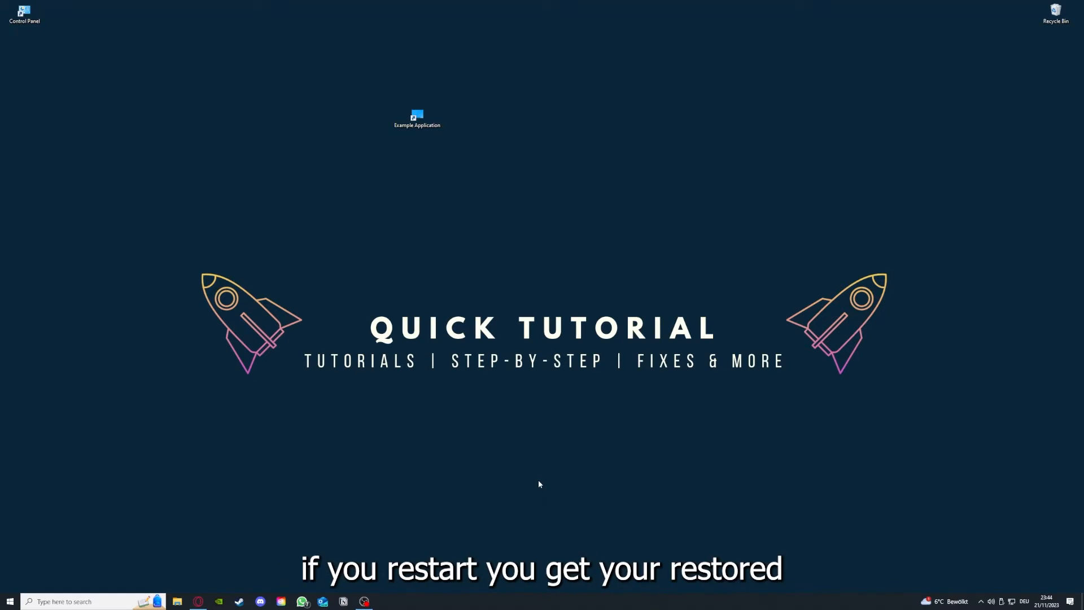
mouse_move(771, 251)
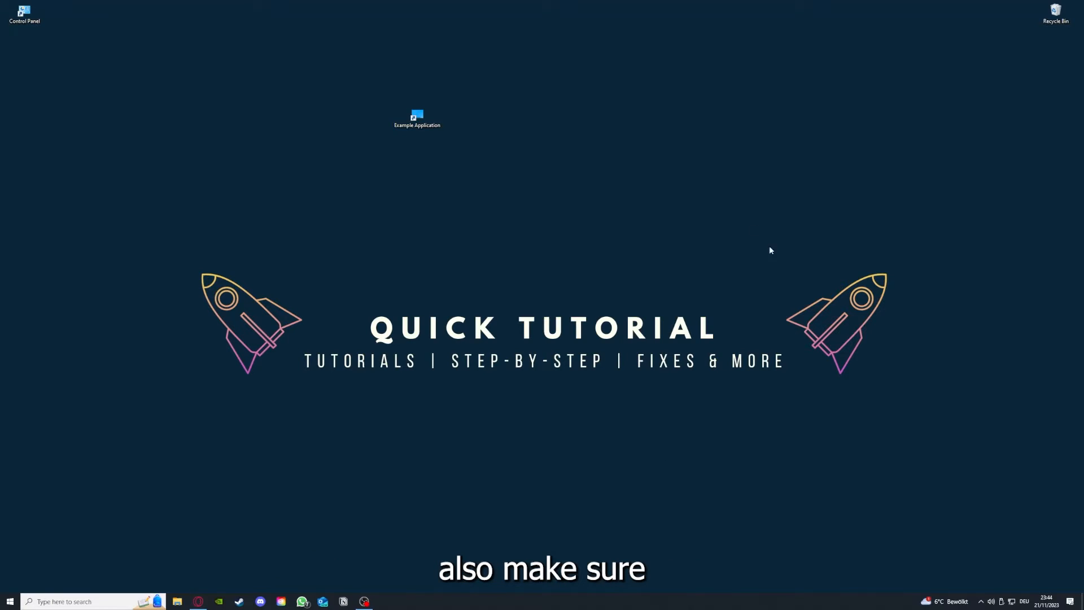
mouse_move(224, 225)
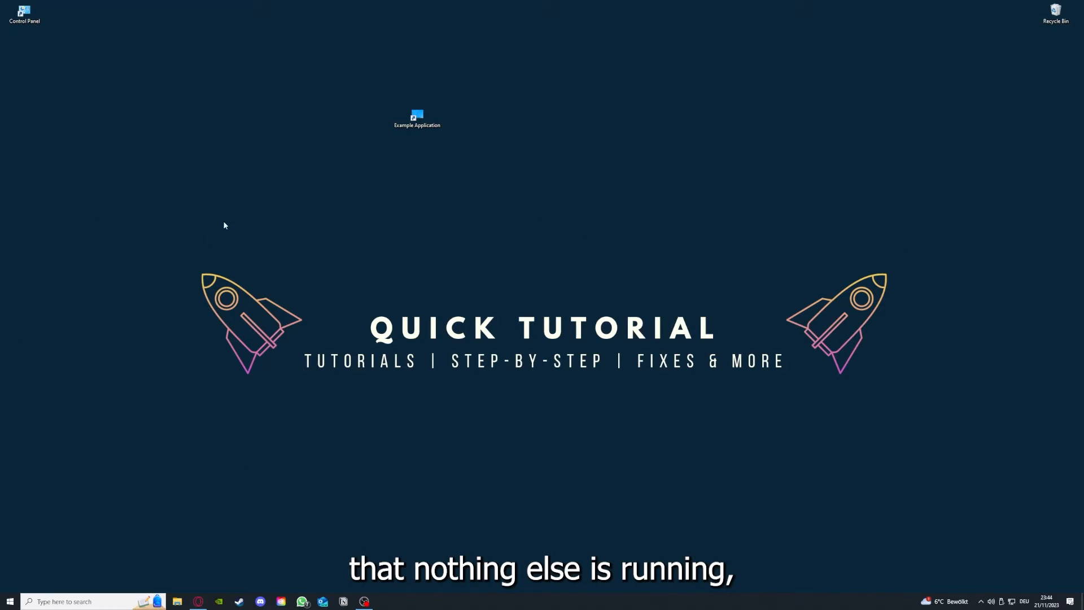
mouse_move(281, 585)
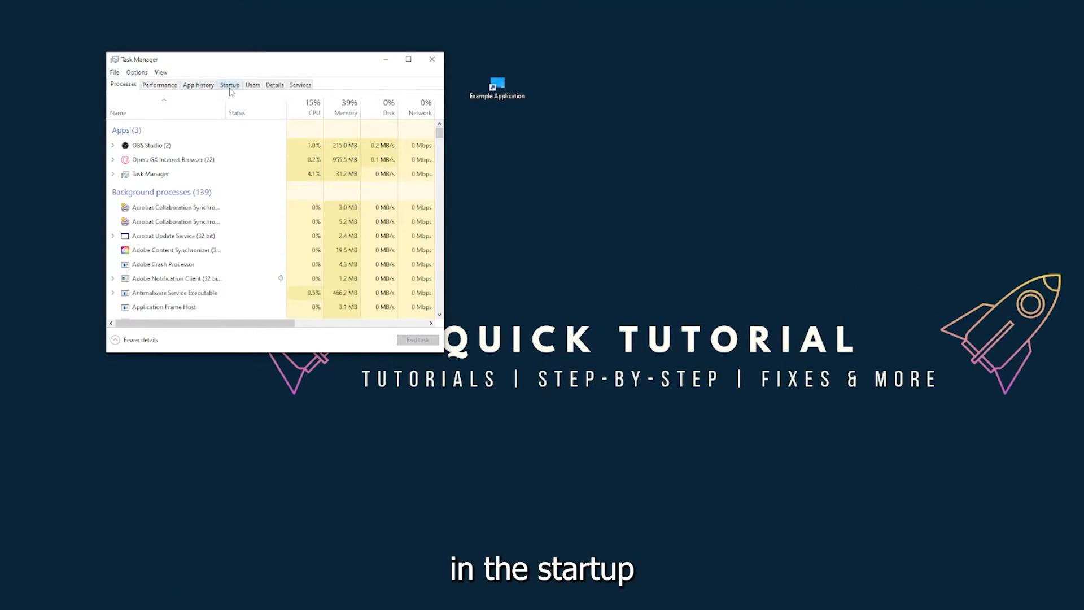
Review the Acrobat and OneDrive entries in Task Manager's Startup list, then close Task Manager.
left_click(229, 85)
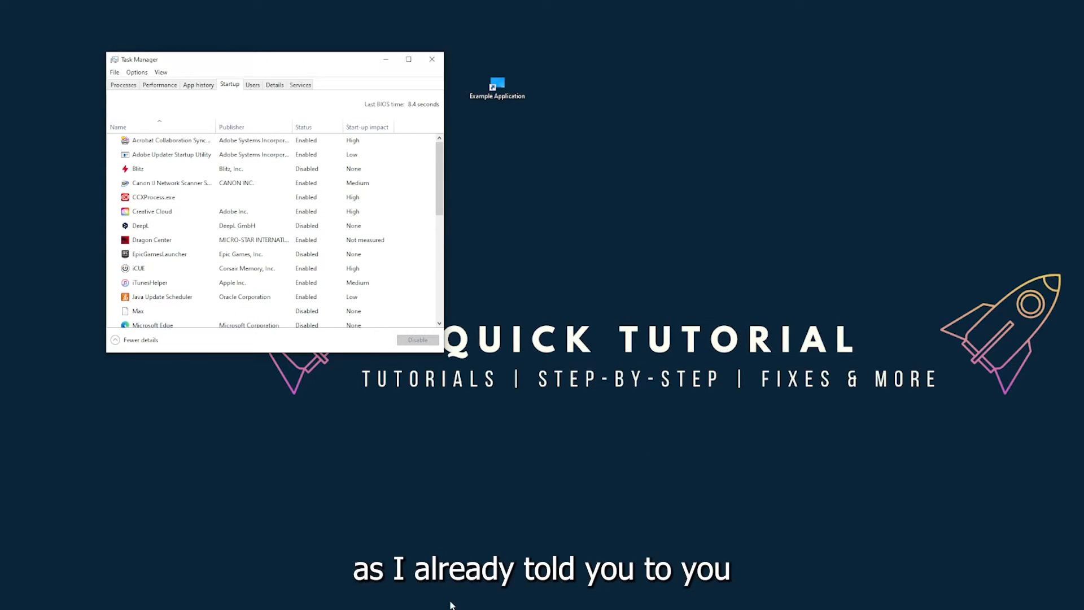
right_click(453, 602)
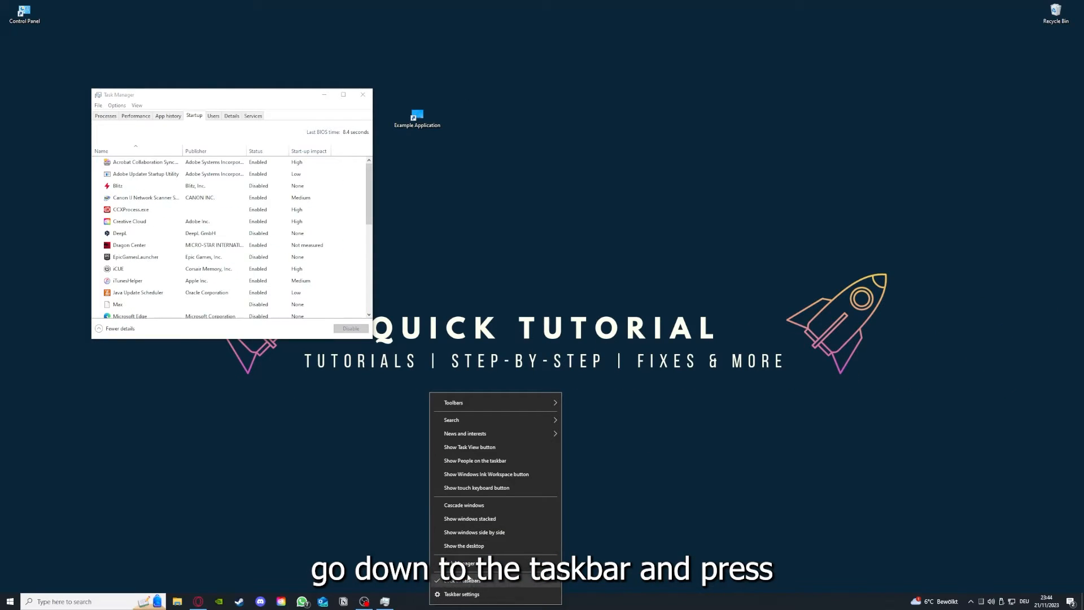
mouse_move(413, 490)
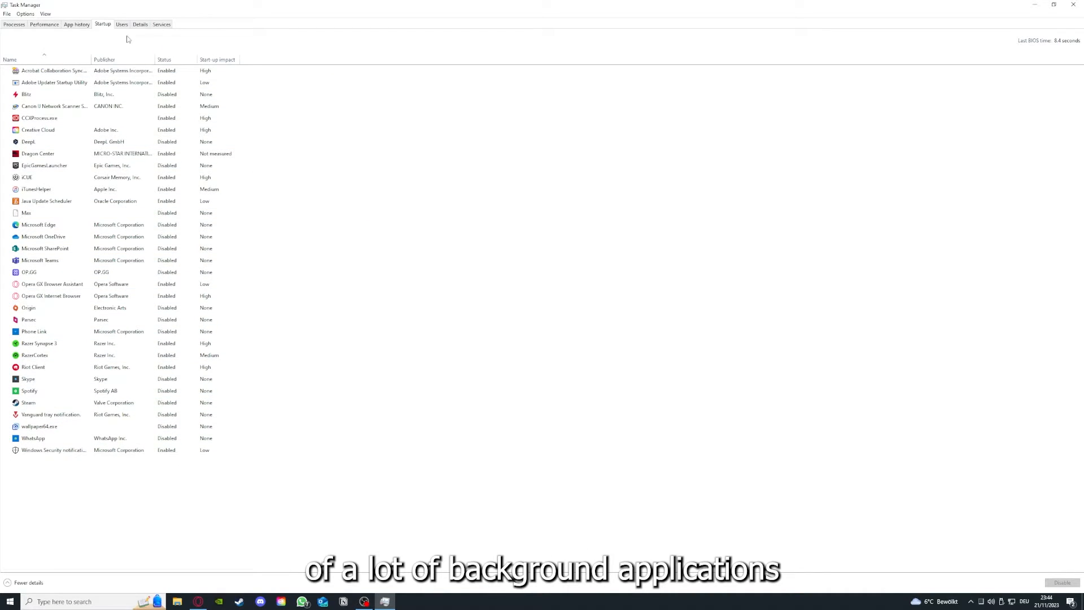
mouse_move(27, 53)
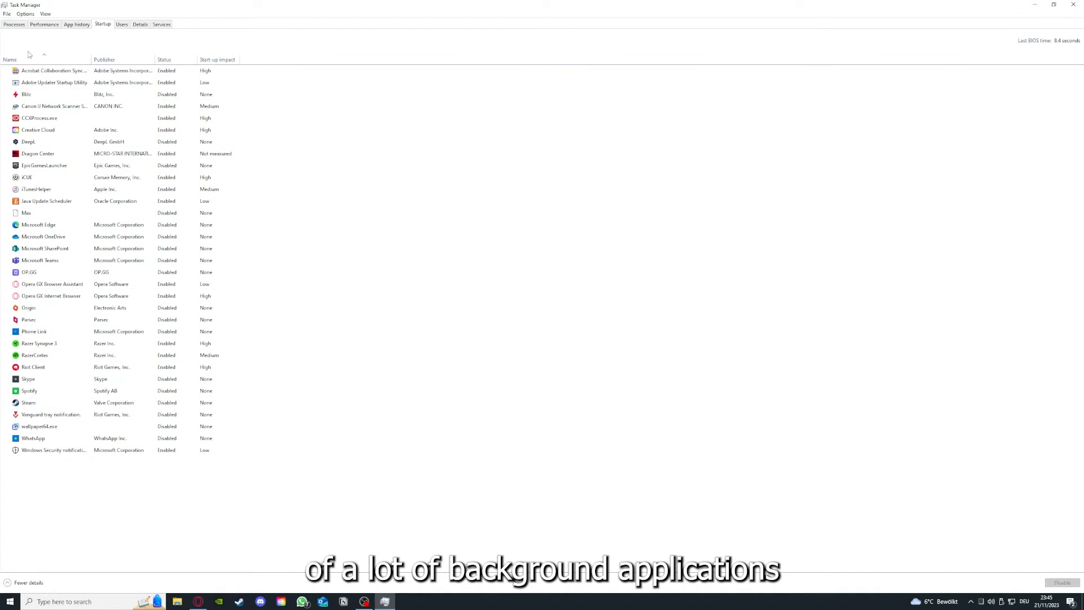
right_click(42, 71)
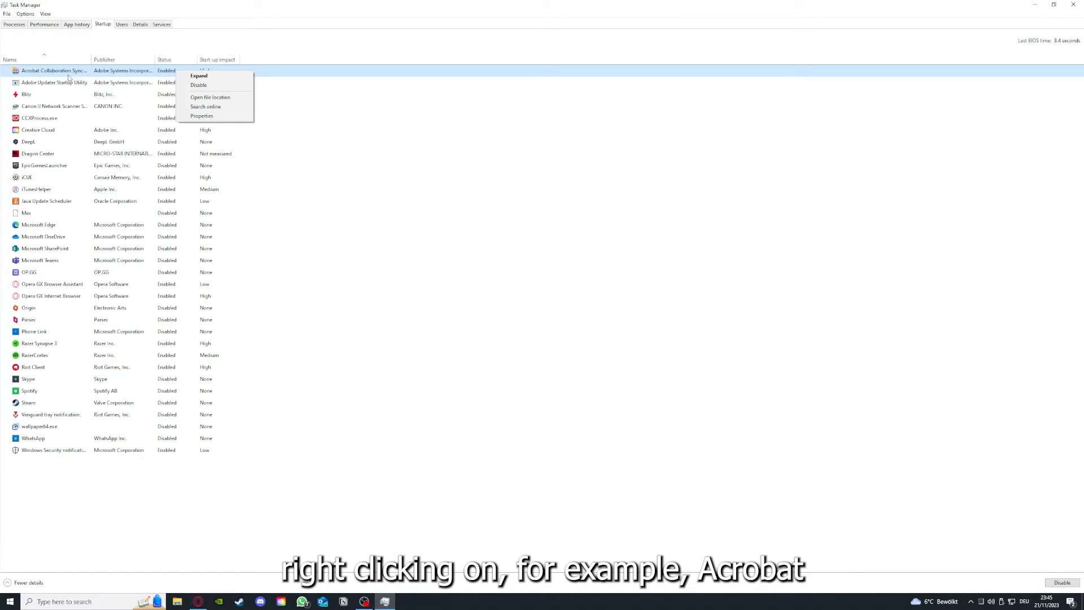
mouse_move(90, 73)
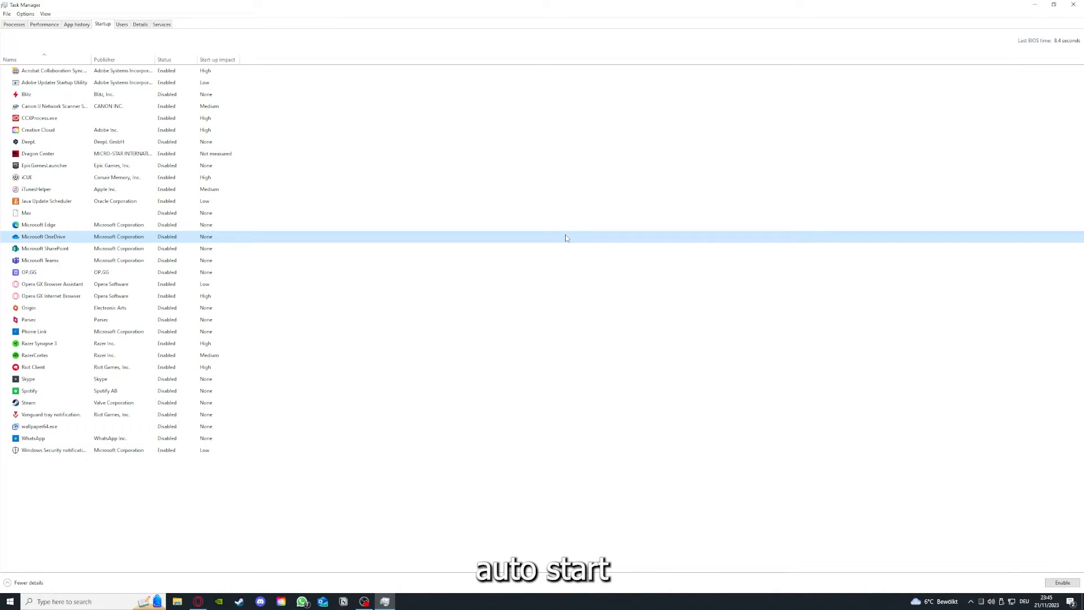
left_click(45, 70)
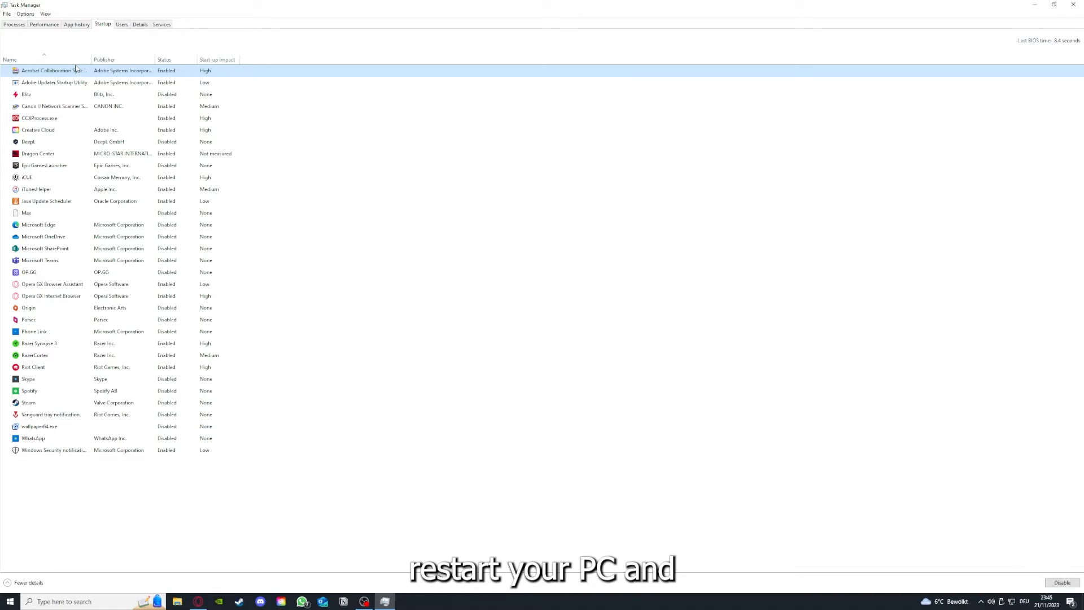
mouse_move(128, 35)
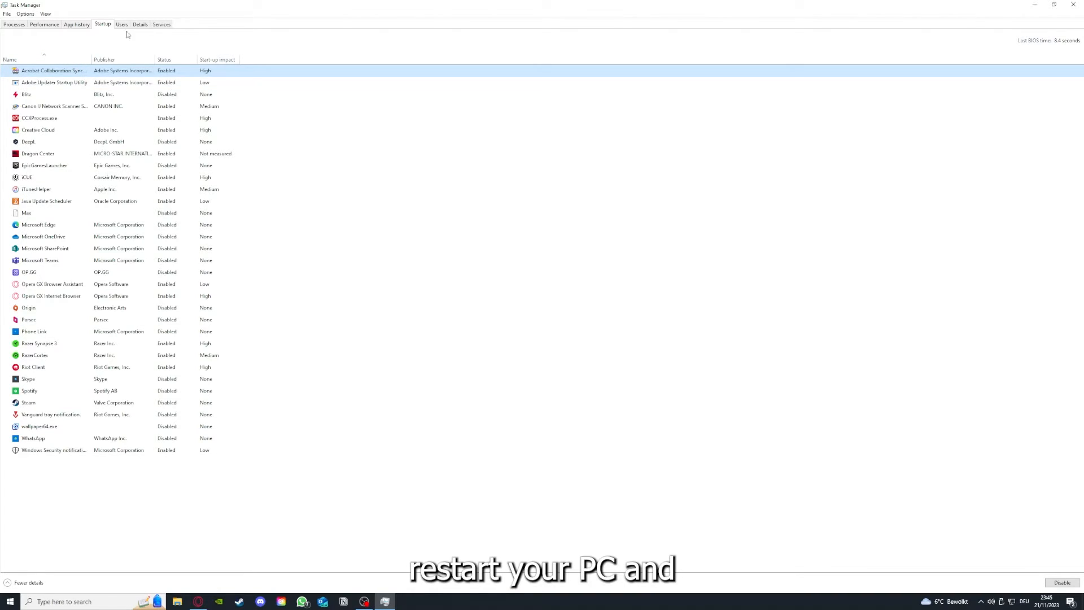
mouse_move(3, 470)
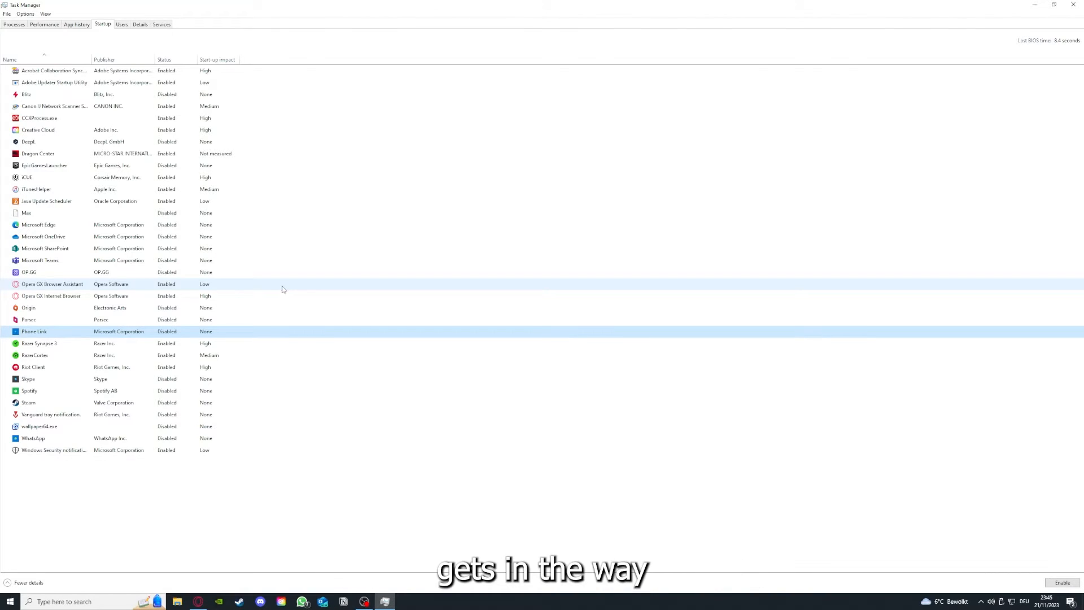
left_click(34, 189)
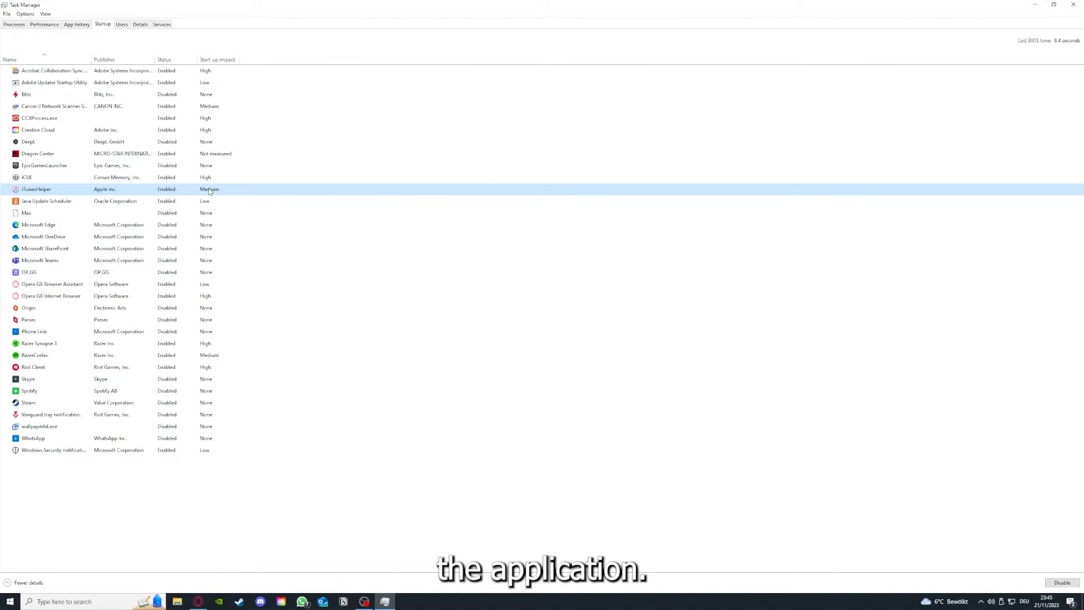
left_click(1071, 4)
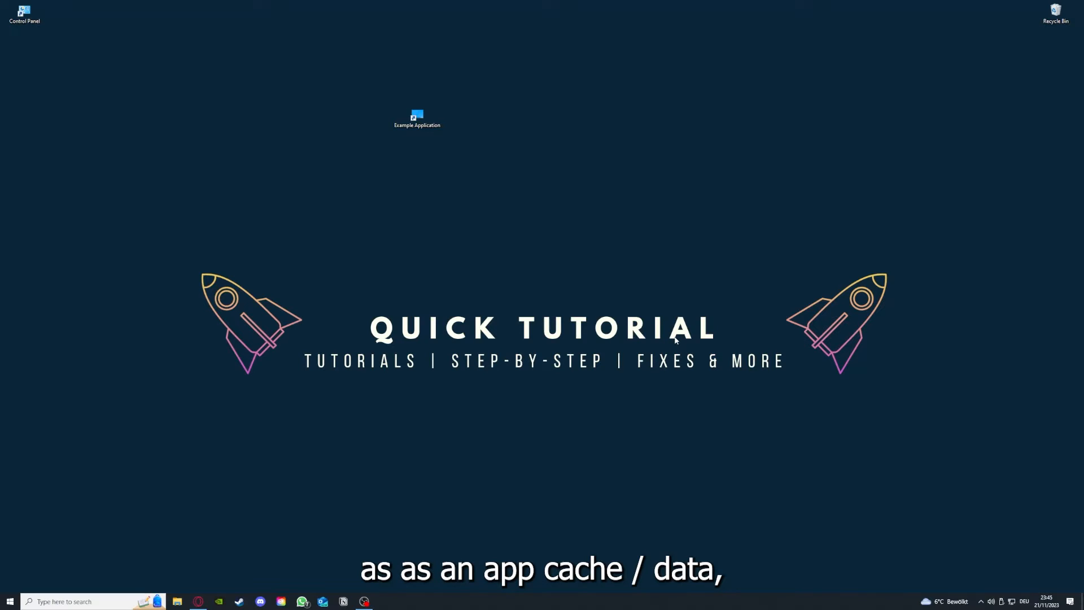
mouse_move(618, 177)
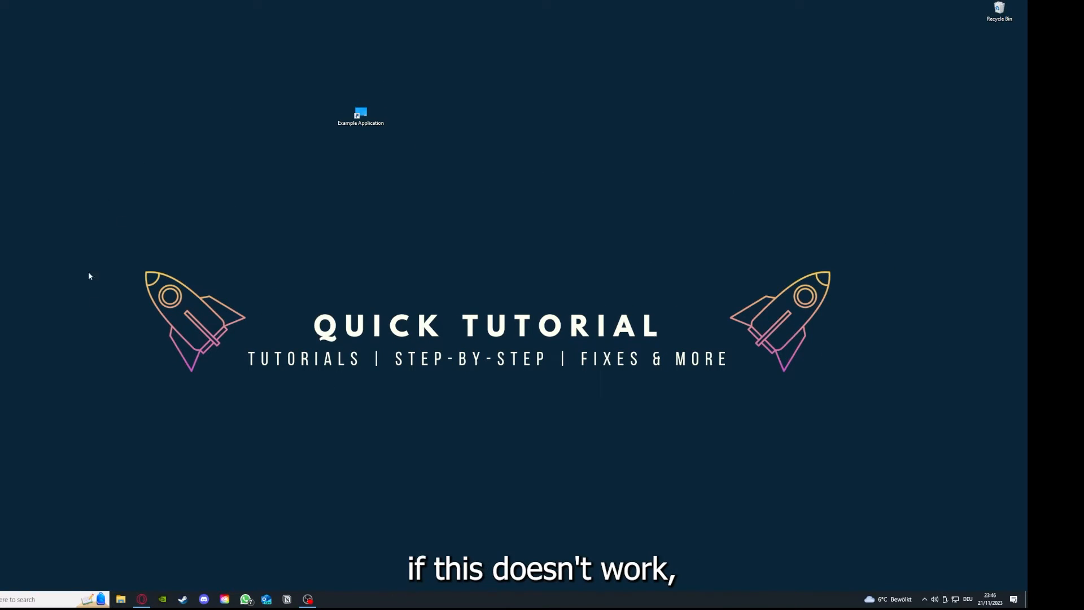
mouse_move(117, 229)
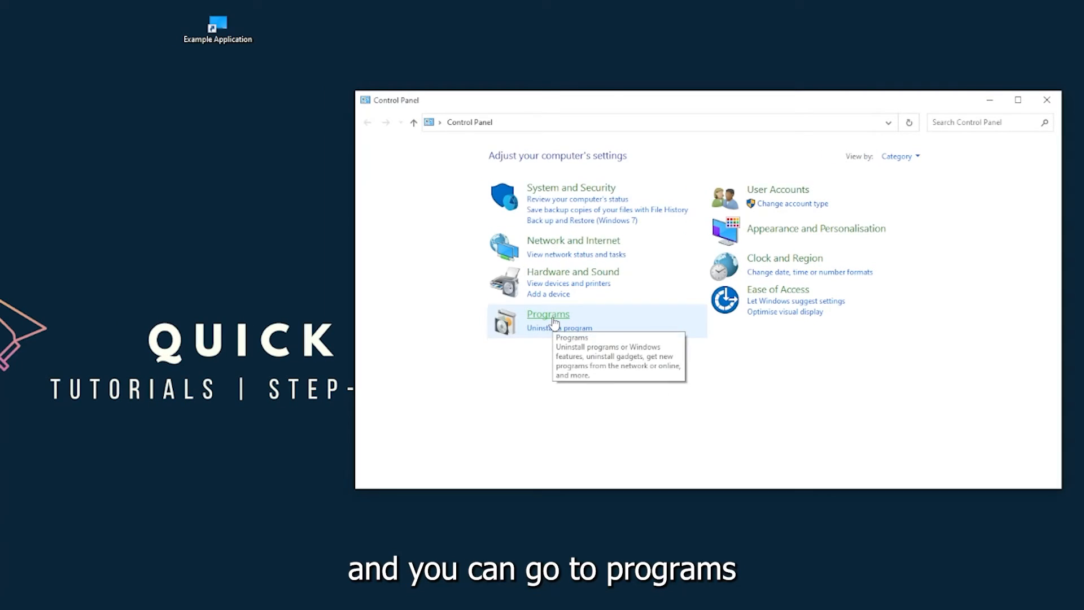
Go to Programs, then Programs and Features, in Control Panel.
left_click(548, 314)
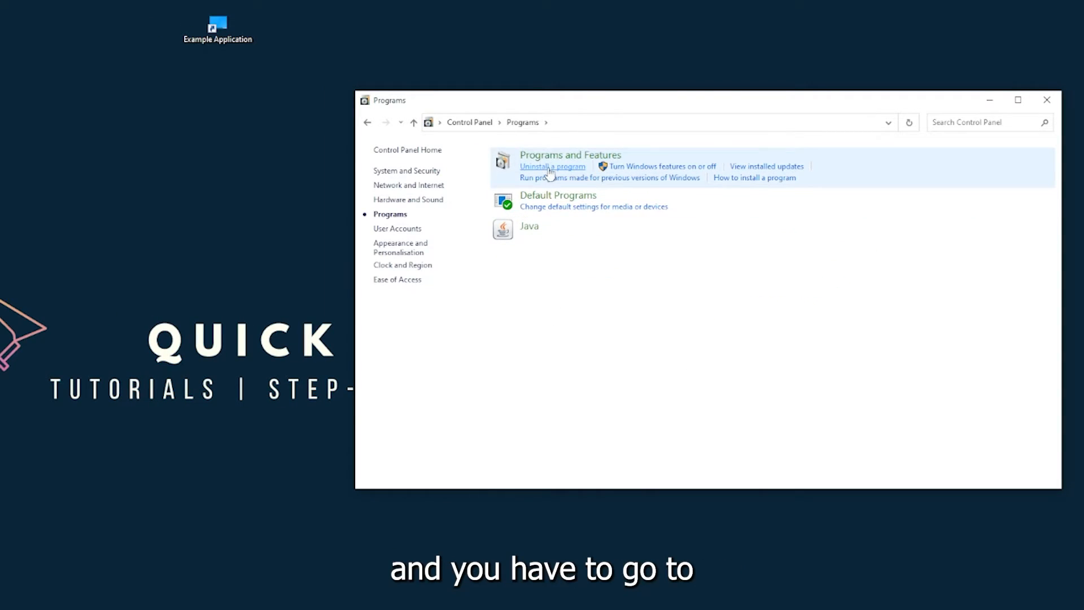
mouse_move(741, 169)
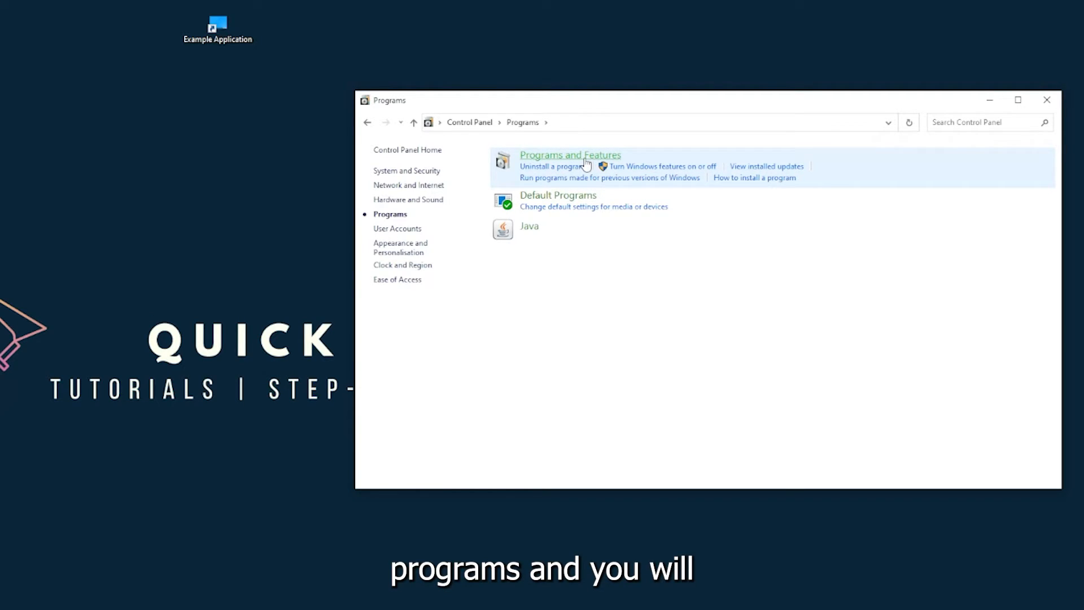
left_click(570, 155)
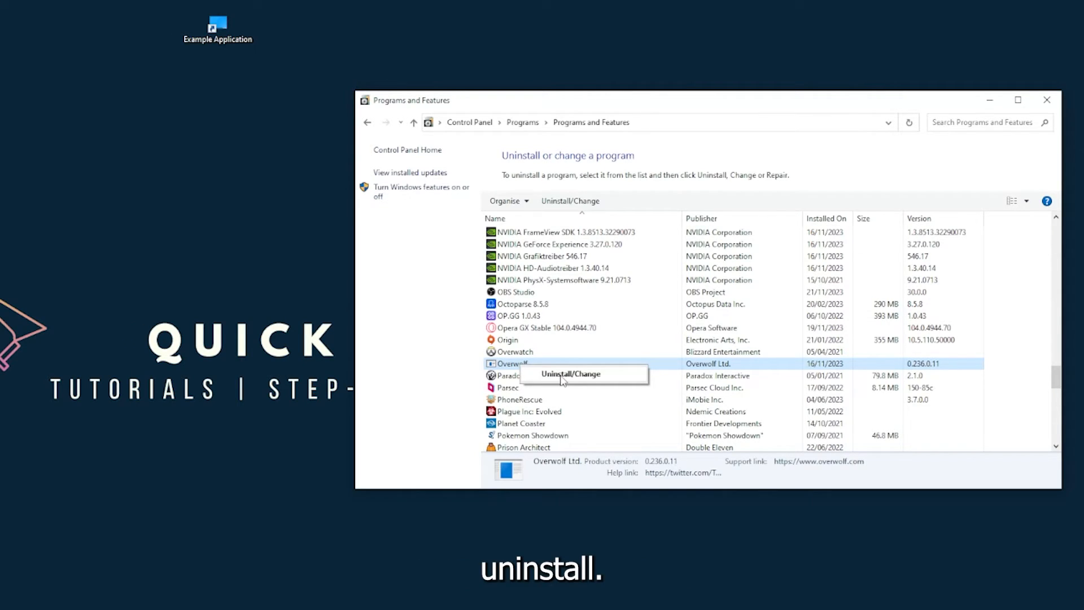
Uninstall Overwolf, accept Yes on the error prompt, and close Programs and Features.
left_click(570, 374)
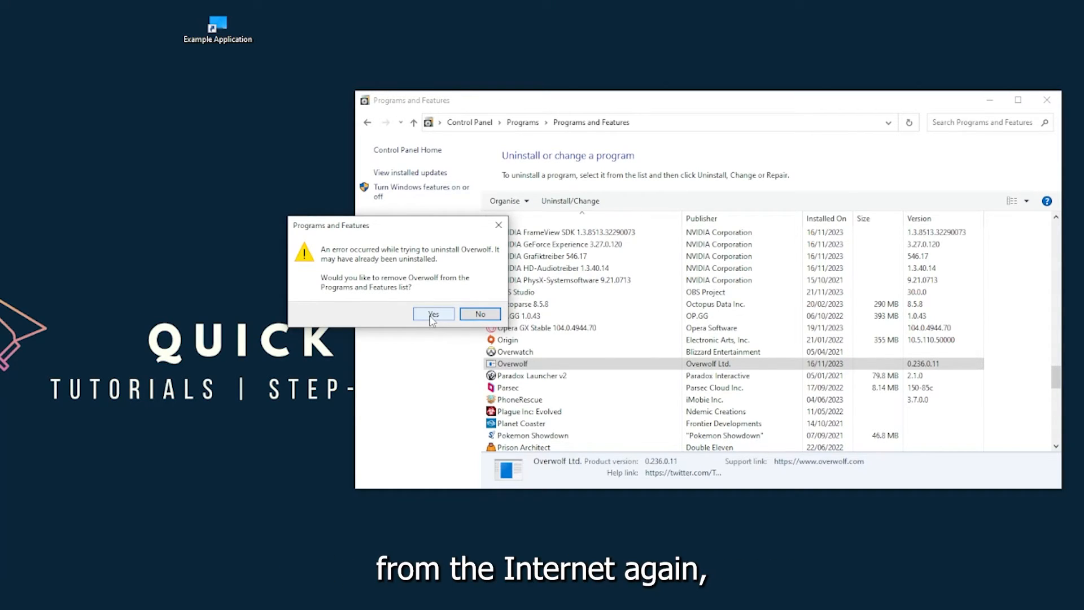
left_click(434, 313)
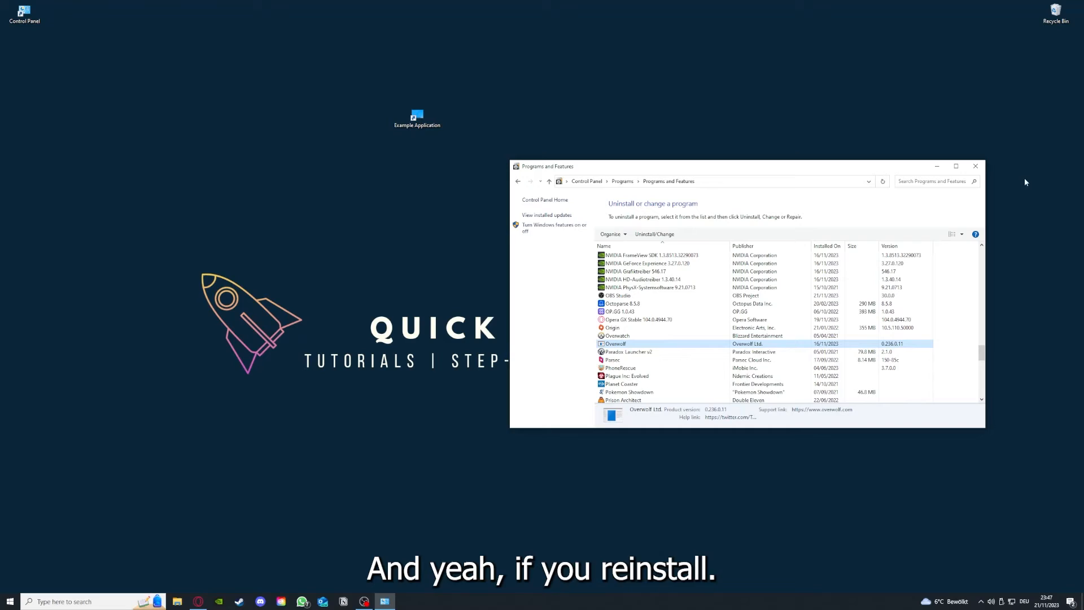
left_click(975, 166)
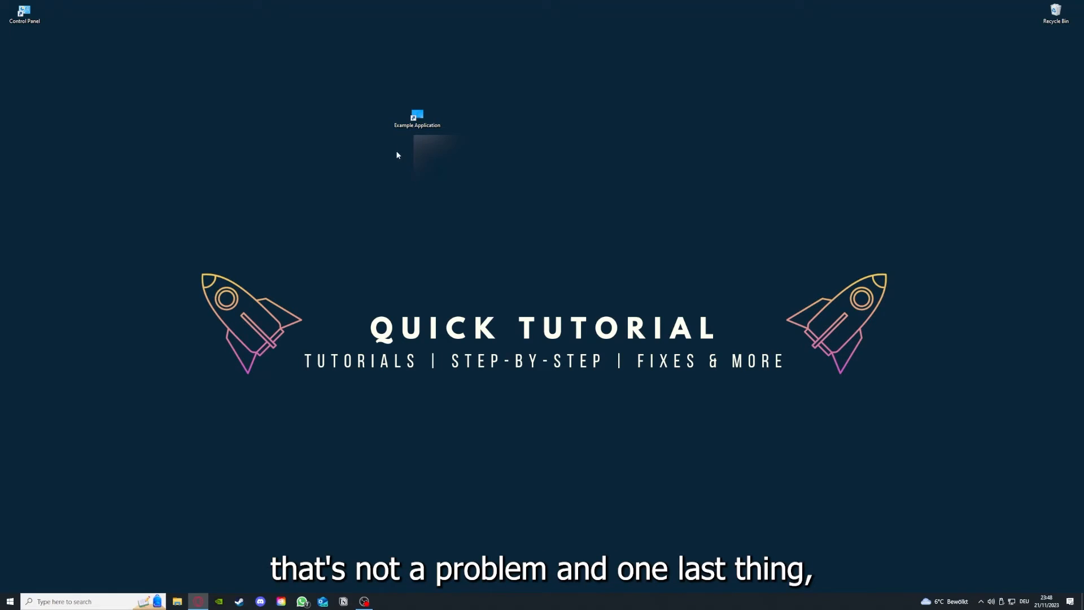
View the Example Application shortcut's Properties Details tab, then return to the Shortcut tab.
right_click(417, 116)
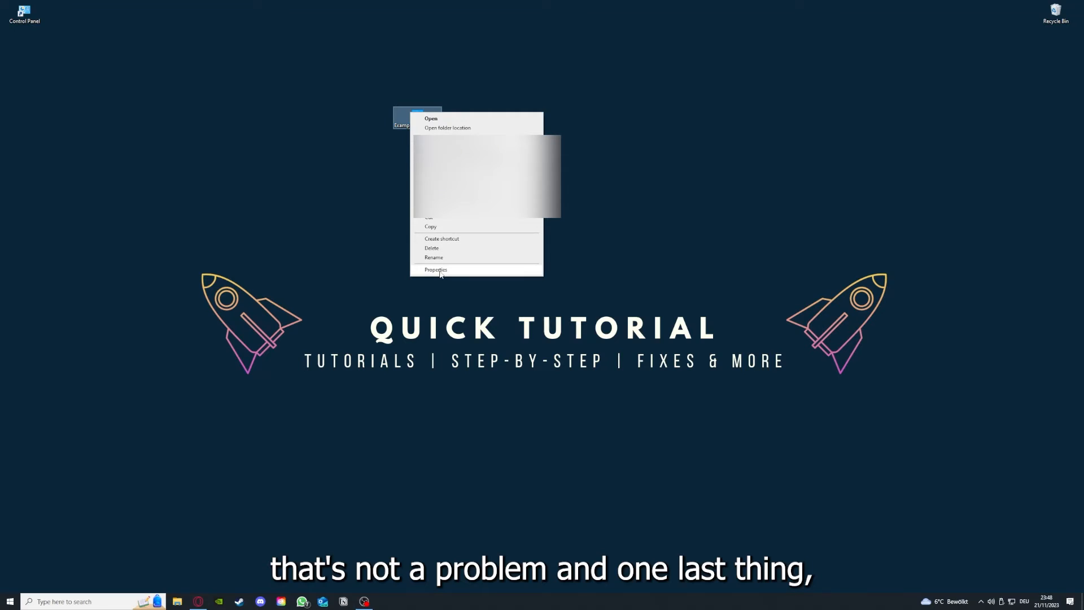
mouse_move(420, 78)
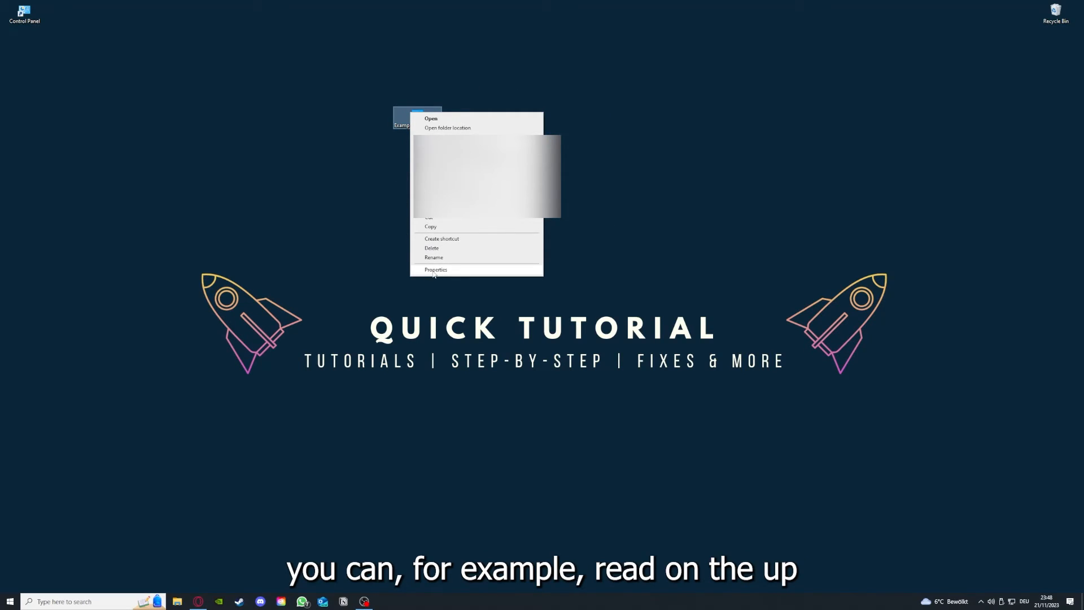
left_click(435, 269)
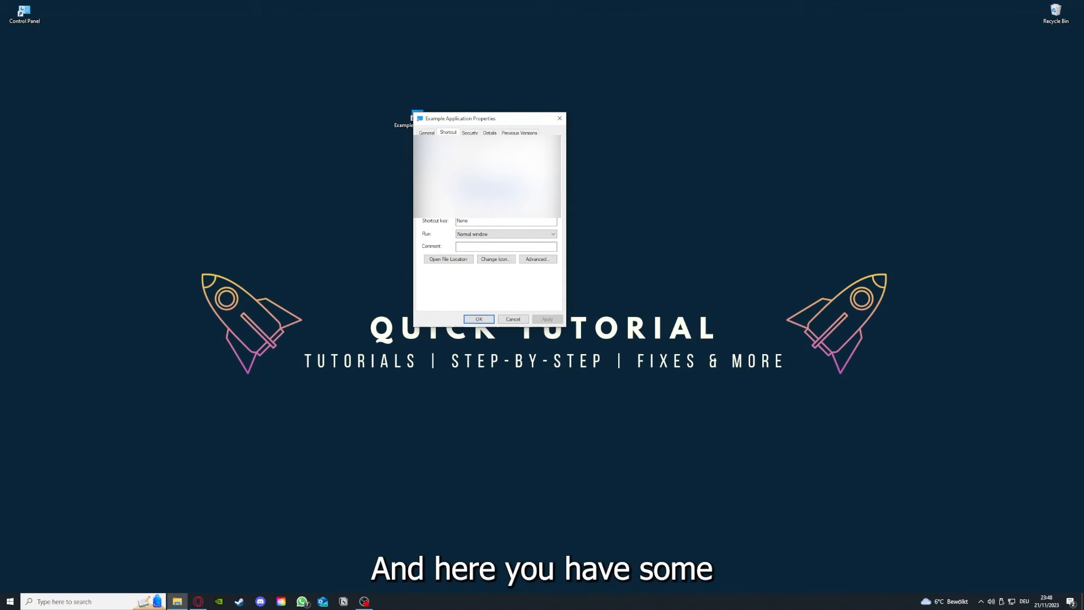
left_click(489, 132)
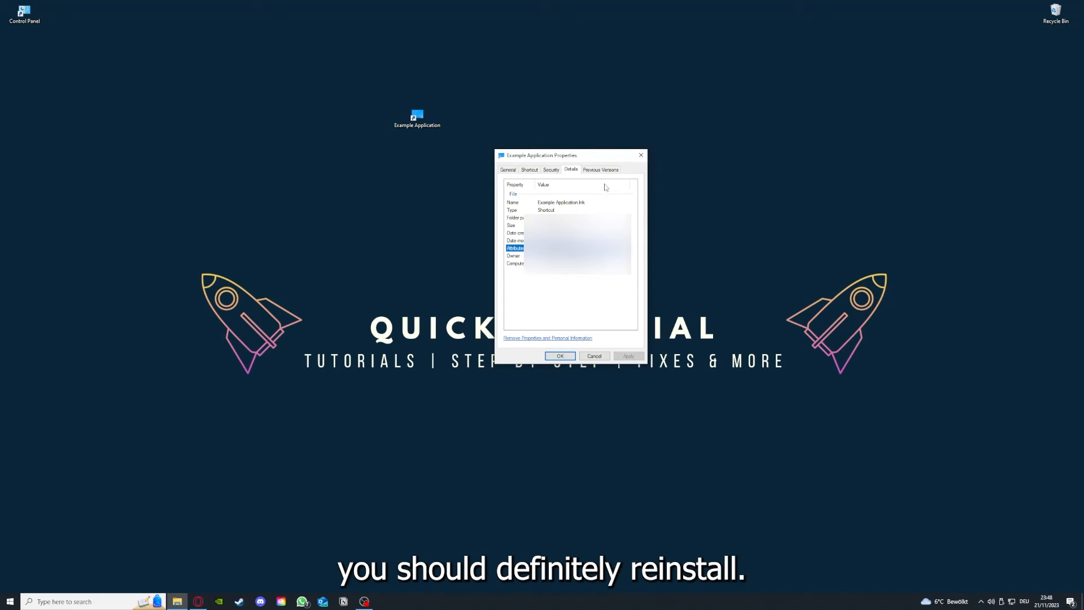
left_click(528, 169)
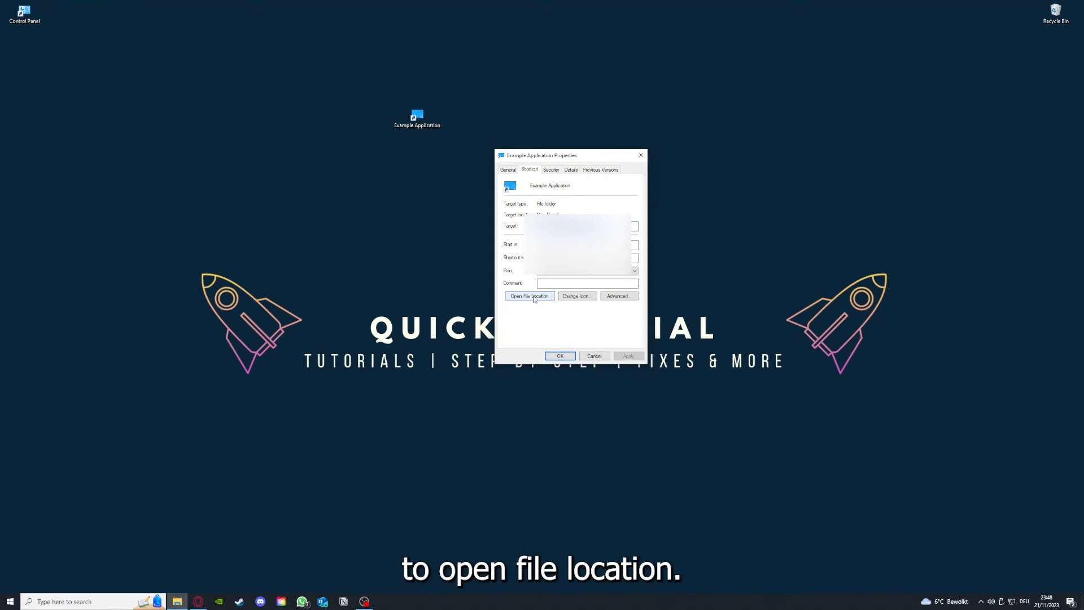
left_click(529, 296)
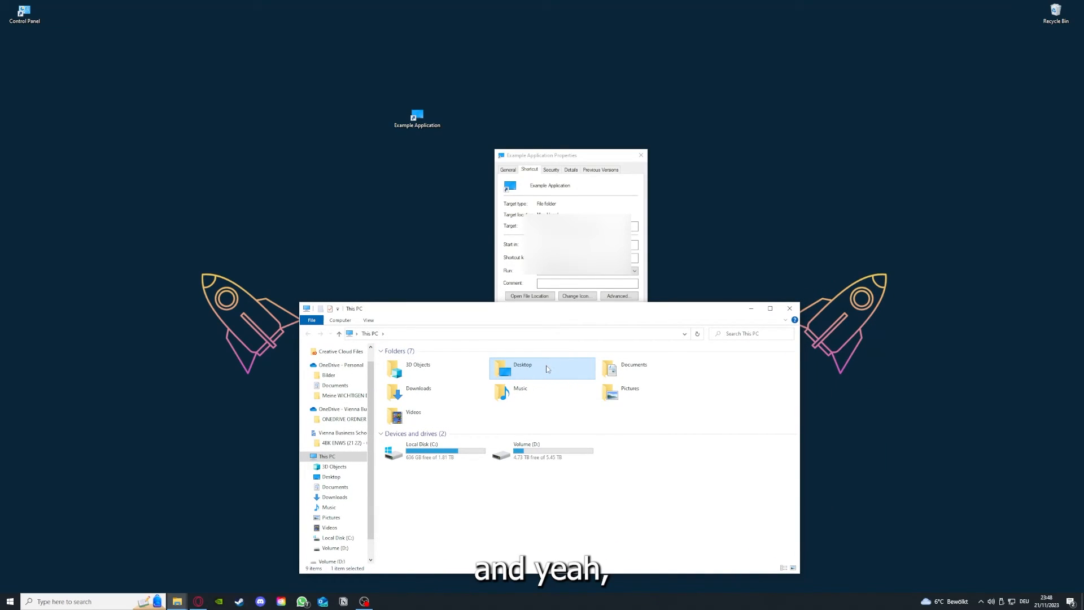
mouse_move(574, 378)
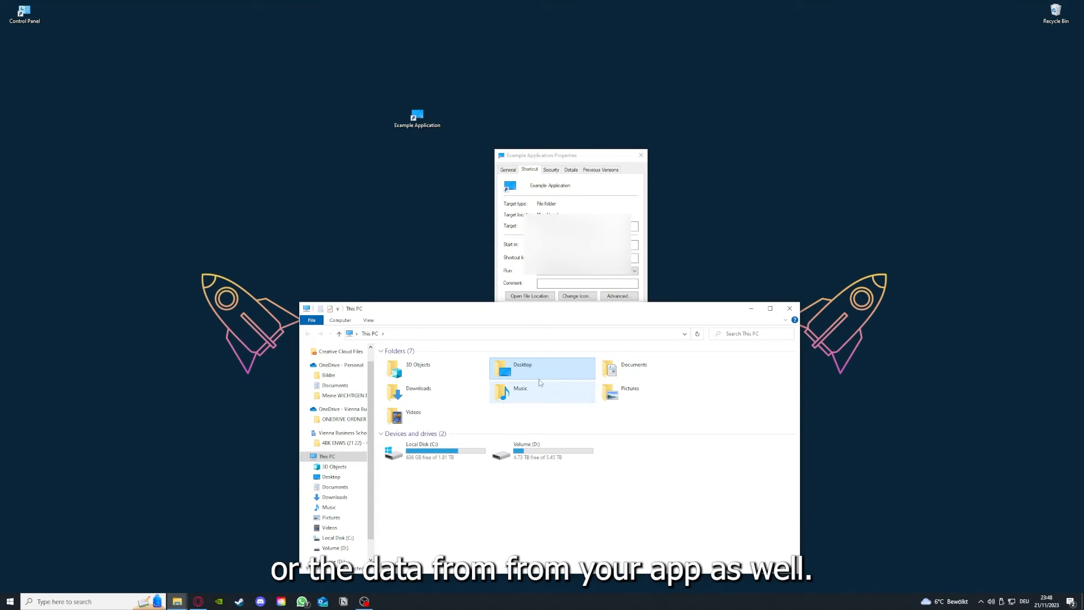
Show the shortcut's file location in File Explorer on This PC.
left_click(542, 368)
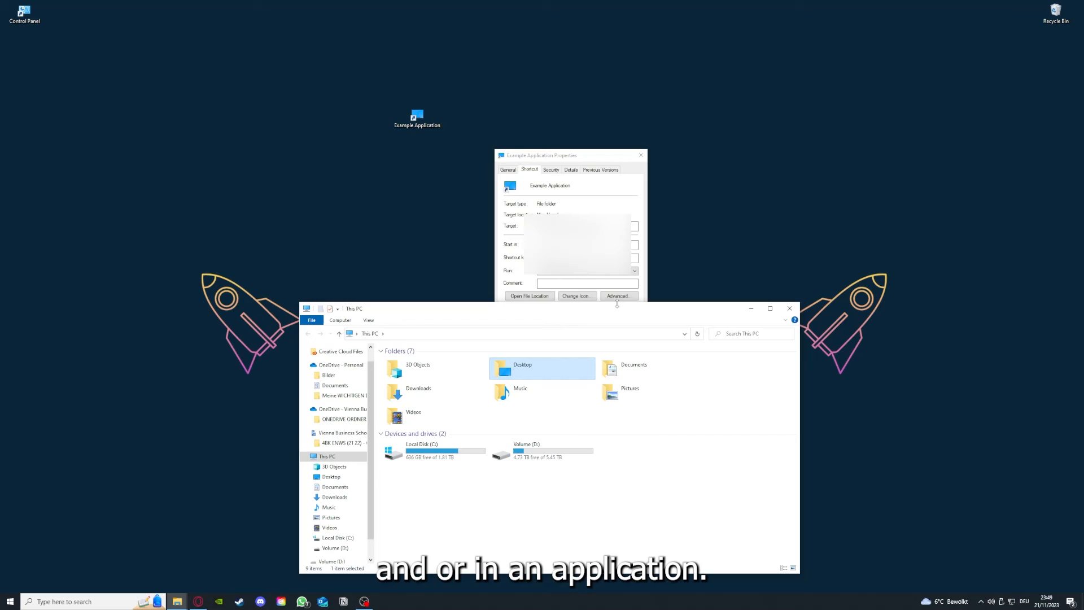
mouse_move(705, 315)
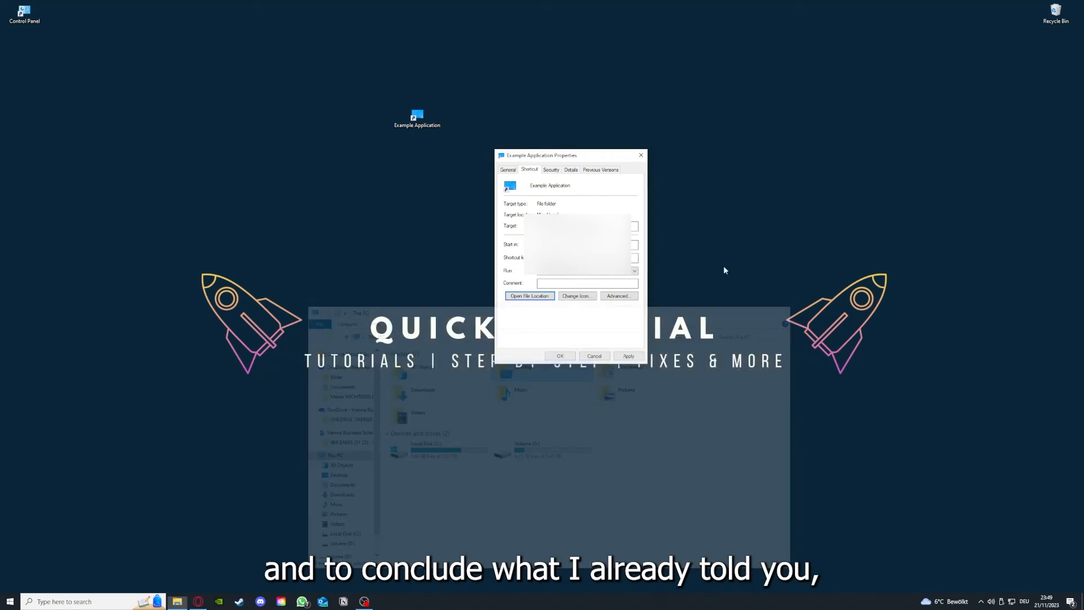
Close the Example Application shortcut's Properties dialog.
left_click(594, 356)
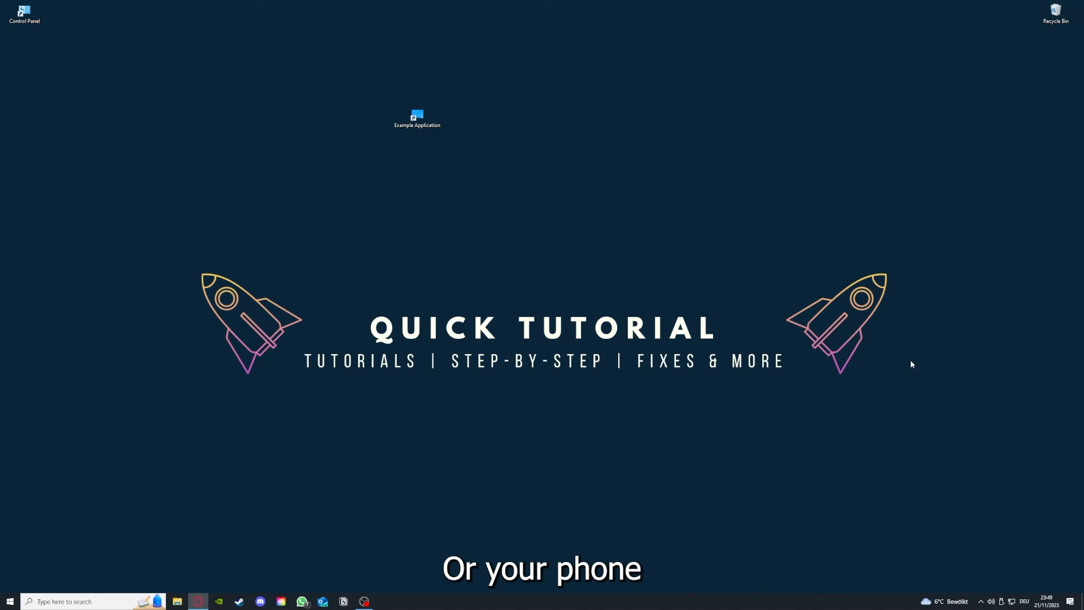
mouse_move(936, 360)
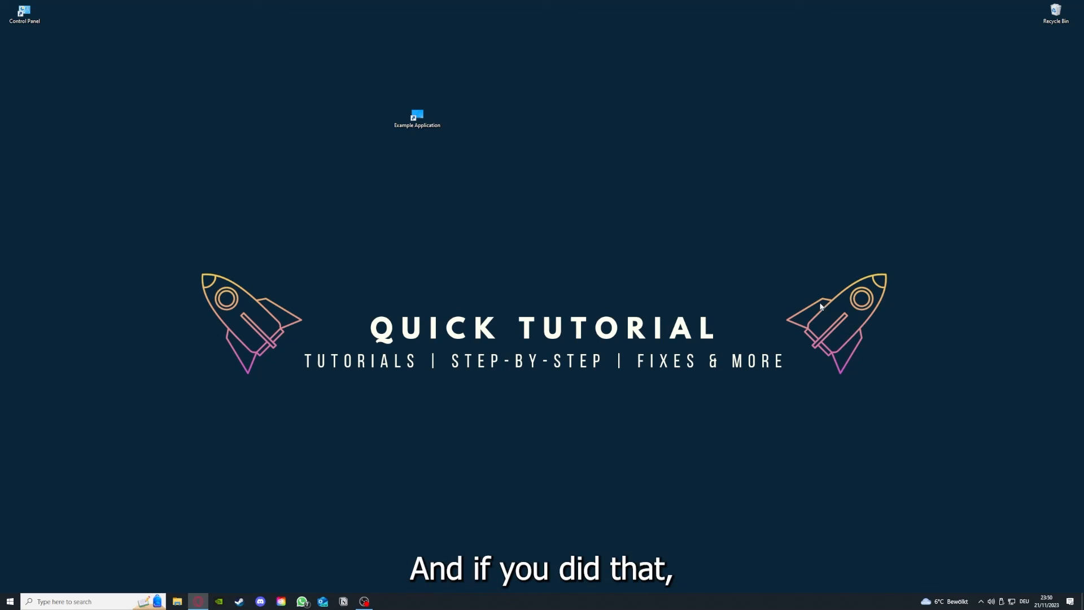
mouse_move(890, 331)
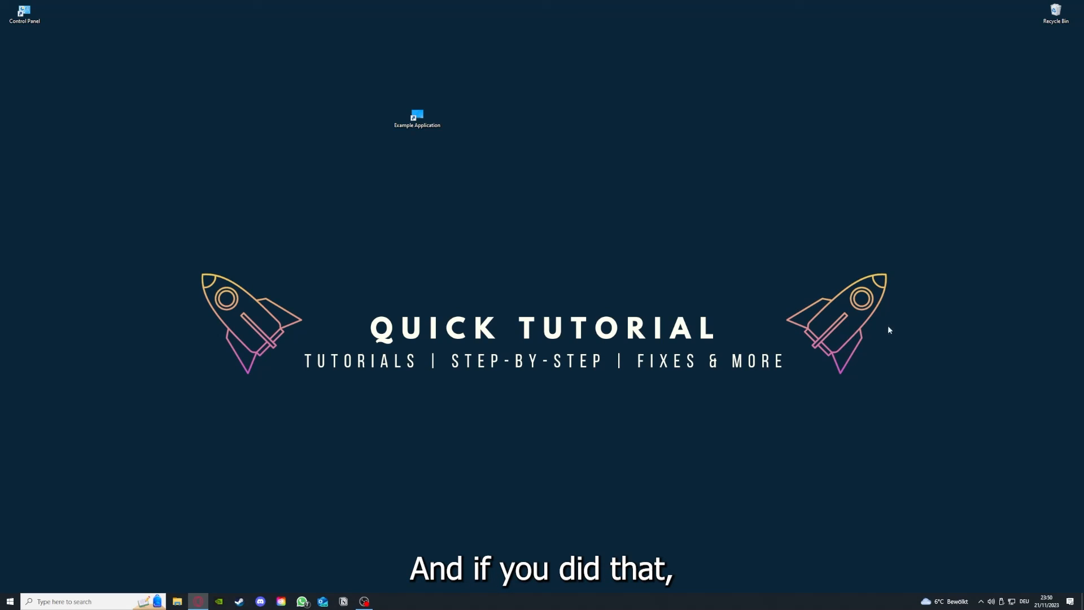
mouse_move(779, 321)
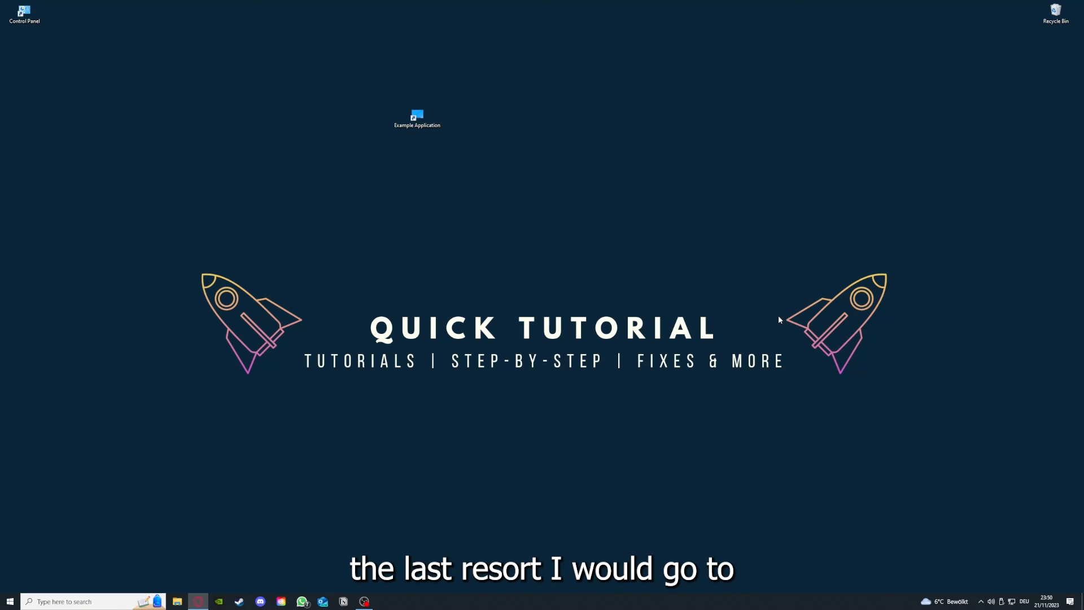
mouse_move(837, 330)
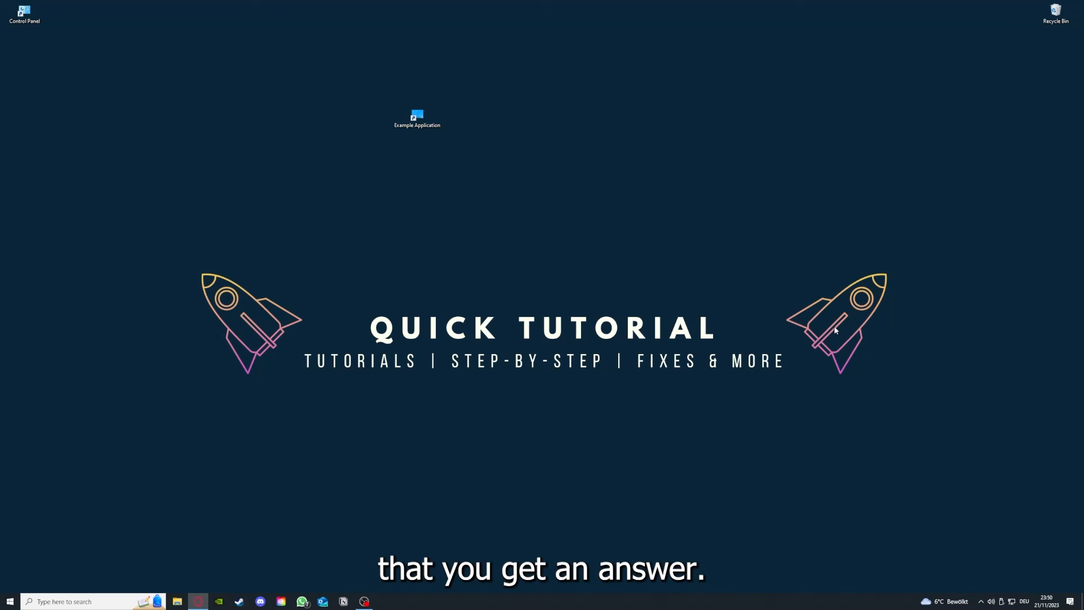
mouse_move(348, 231)
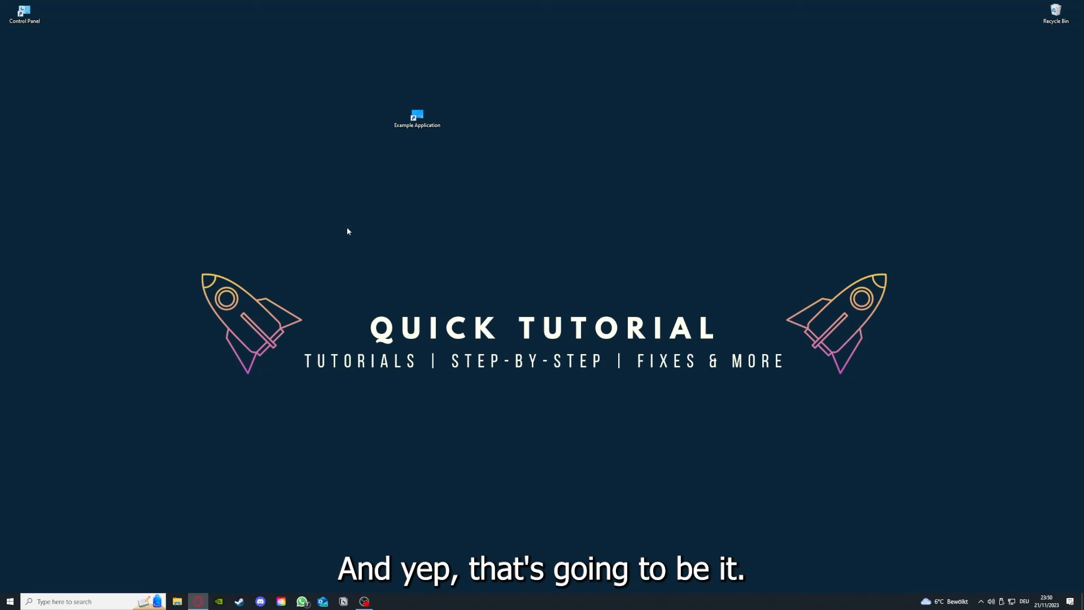